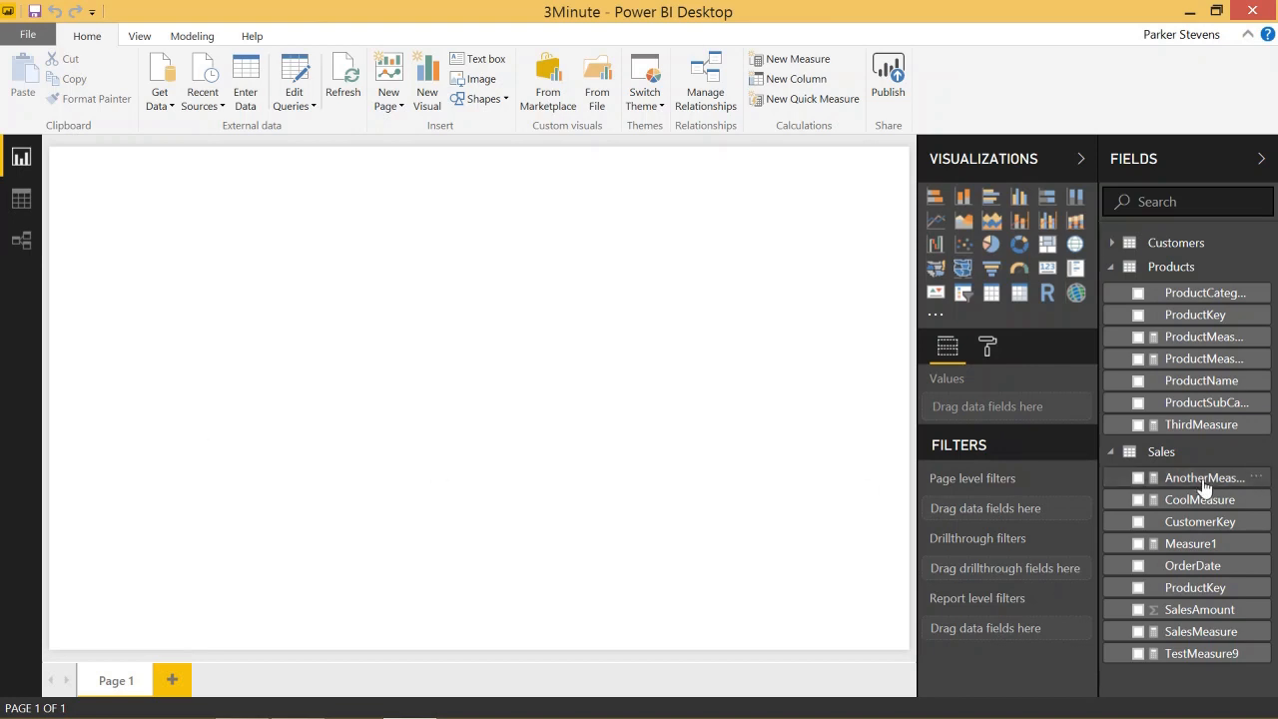
mouse_move(1203, 499)
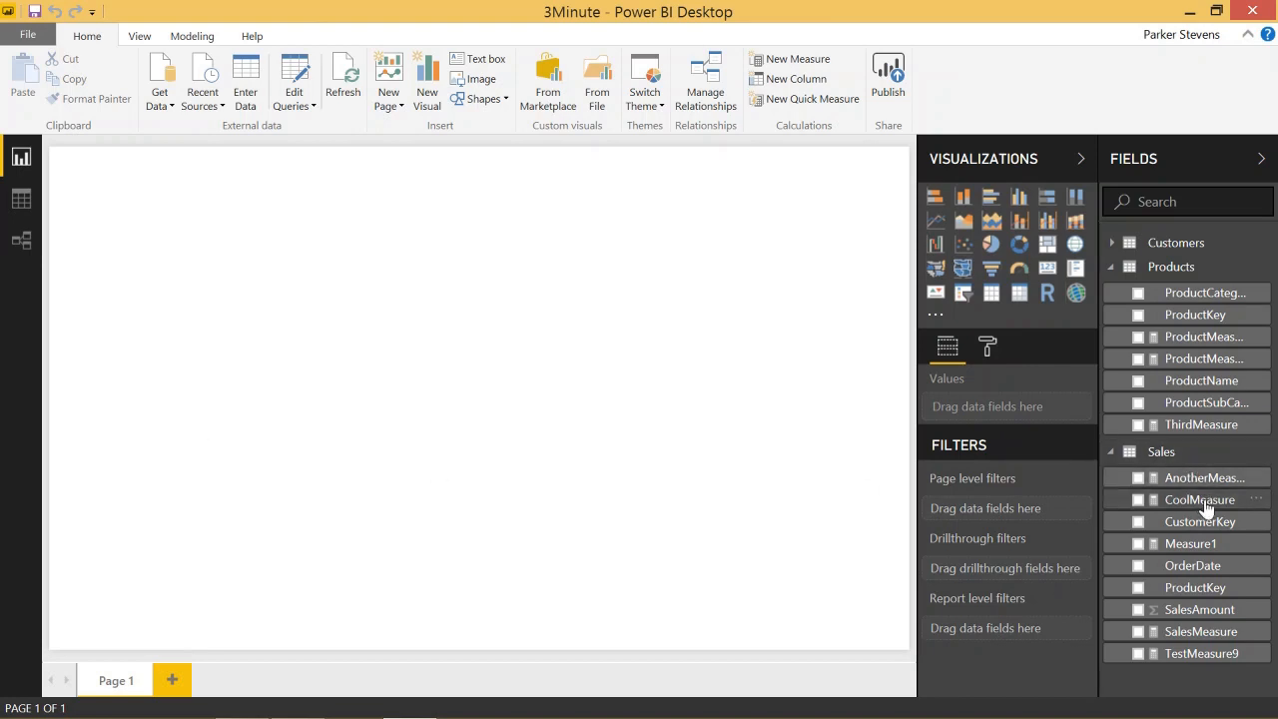
mouse_move(1161, 451)
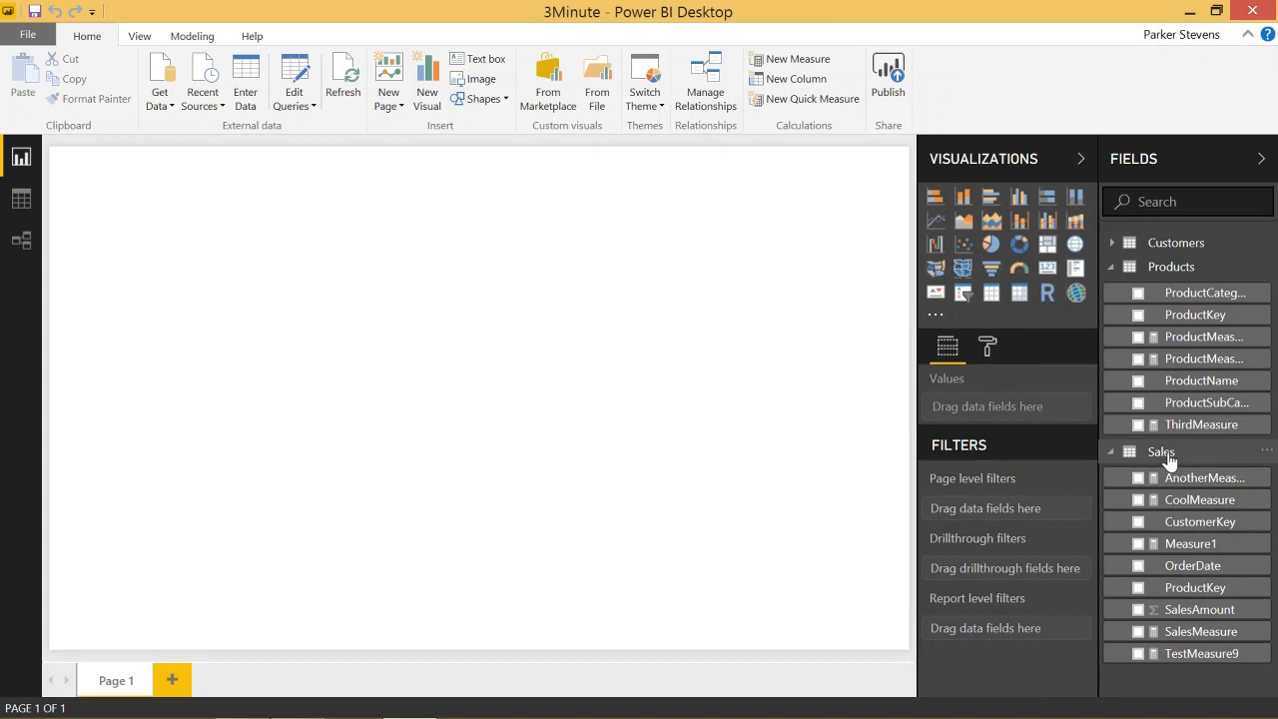
mouse_move(1161, 451)
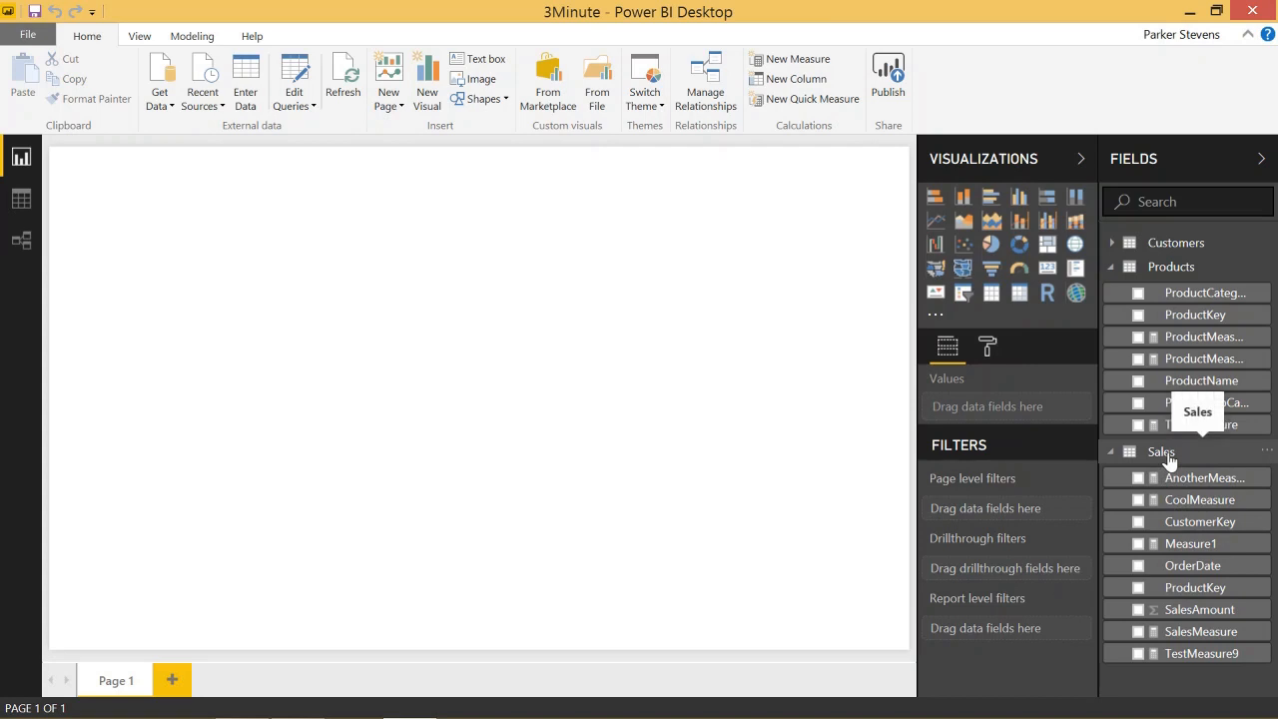
mouse_move(1185, 462)
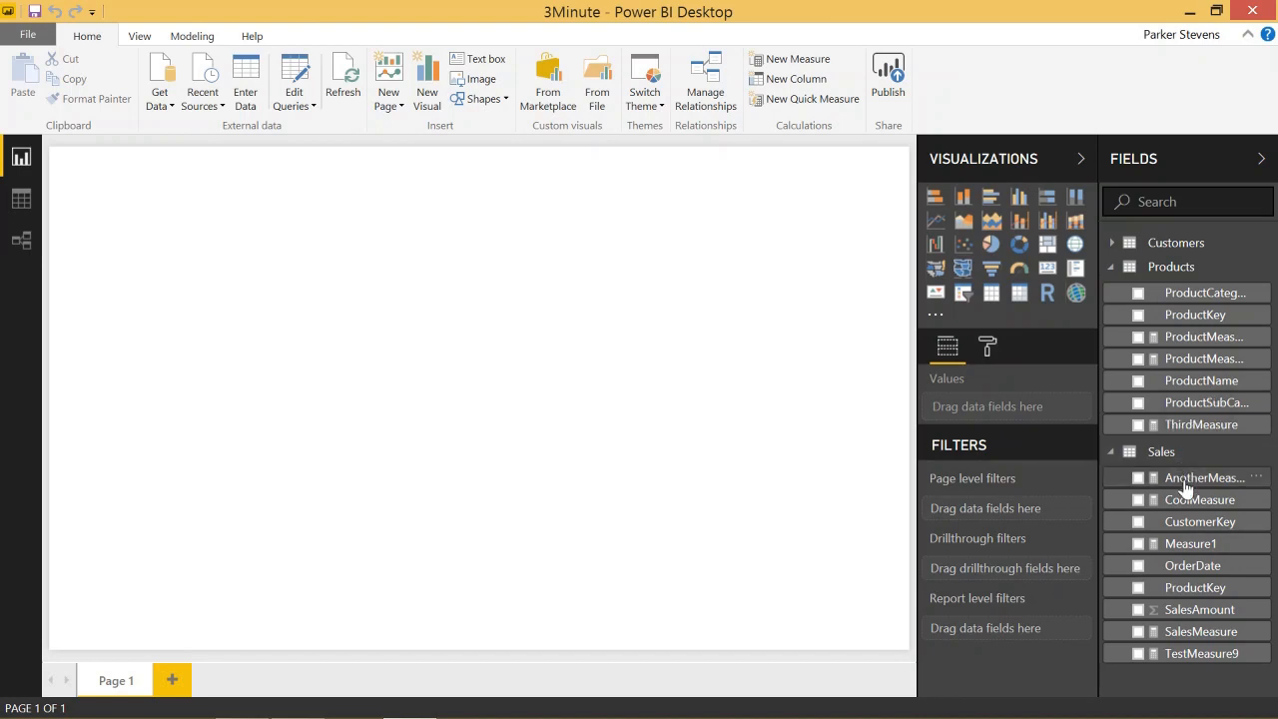
mouse_move(1188, 499)
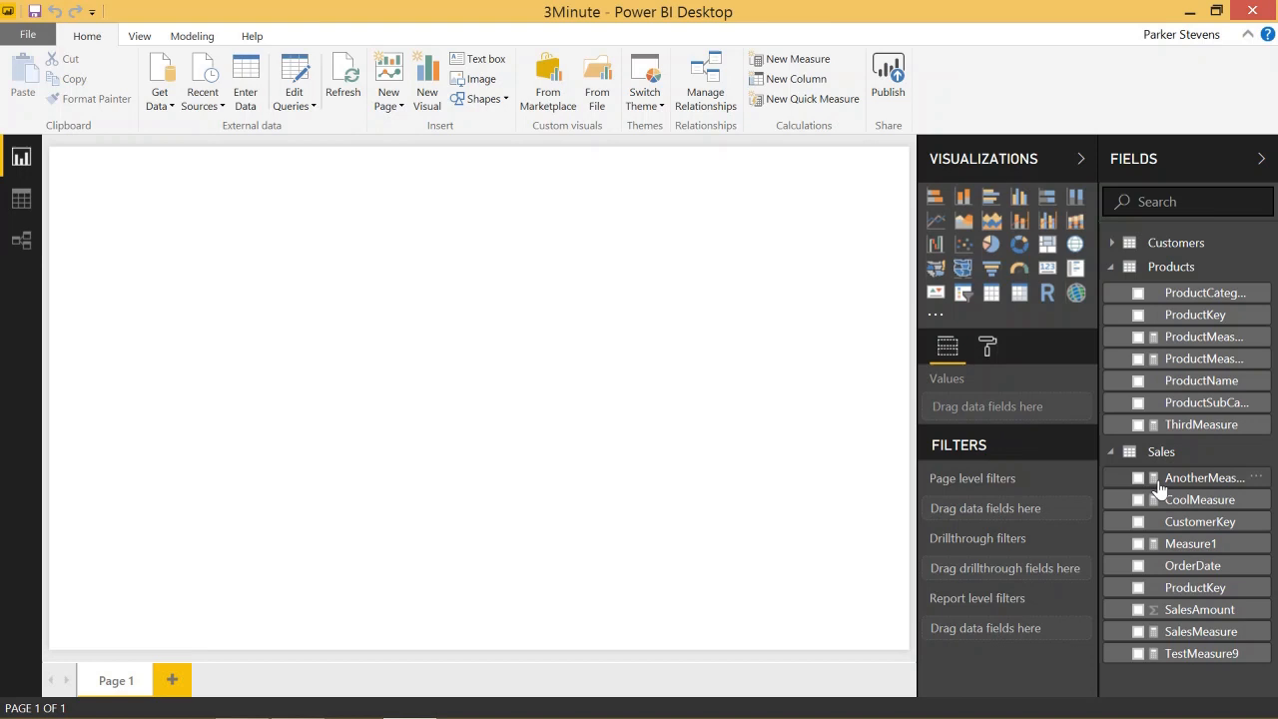
mouse_move(1181, 397)
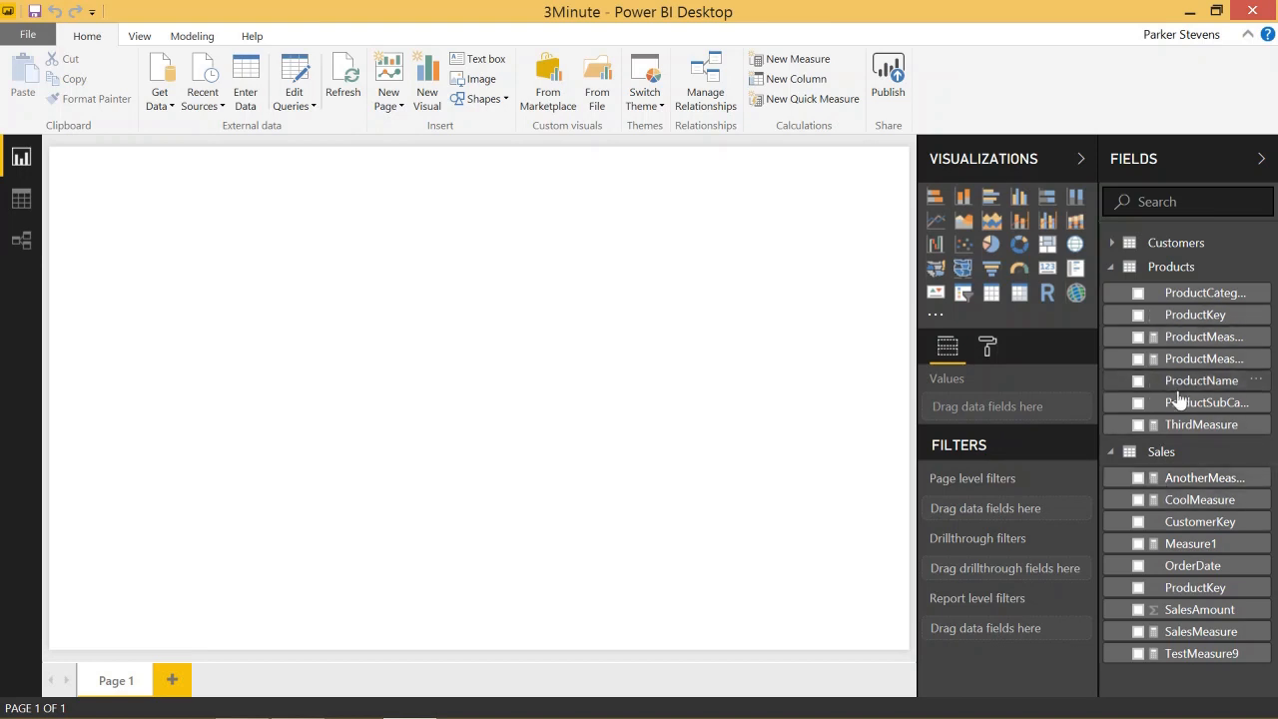
mouse_move(1163, 644)
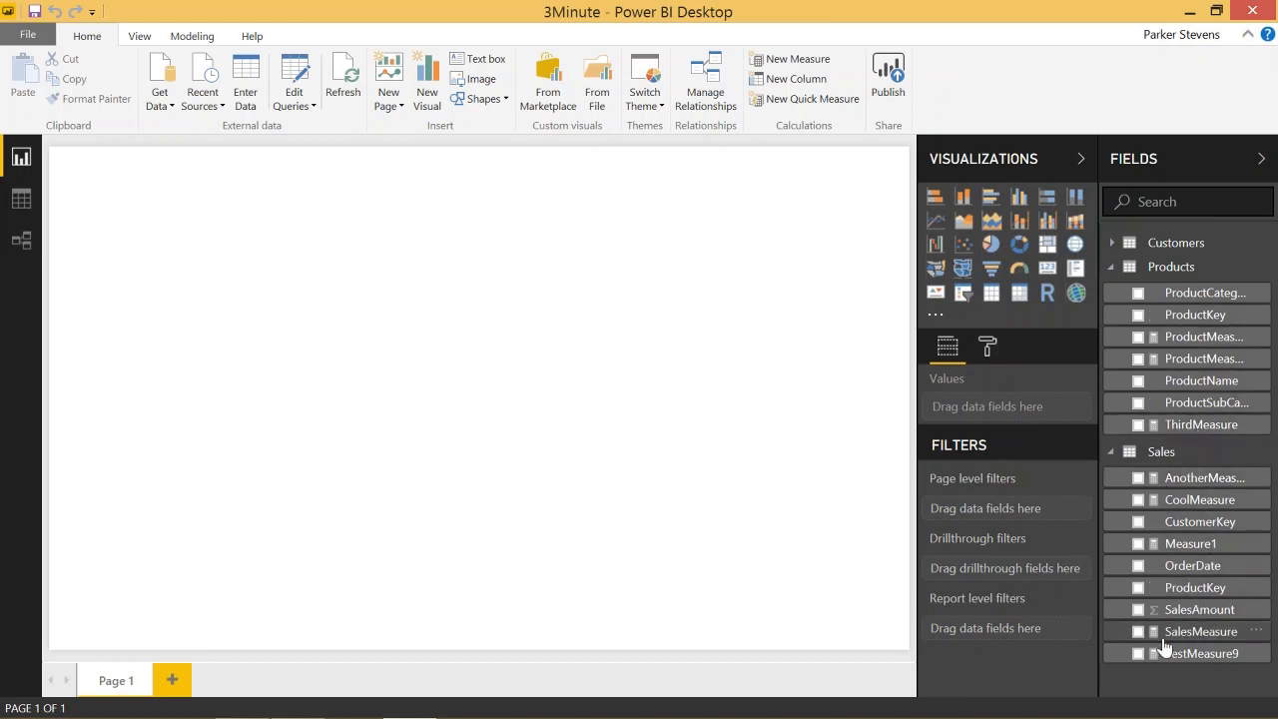
mouse_move(1191, 457)
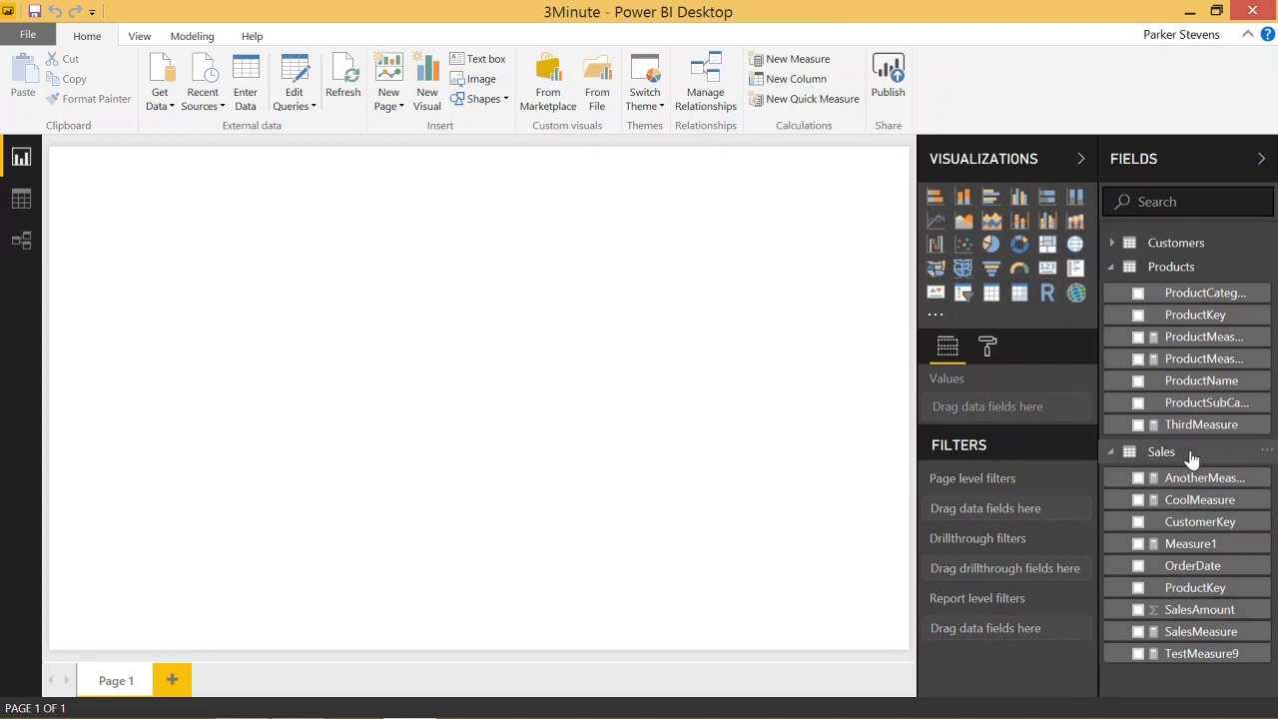
mouse_move(1161, 452)
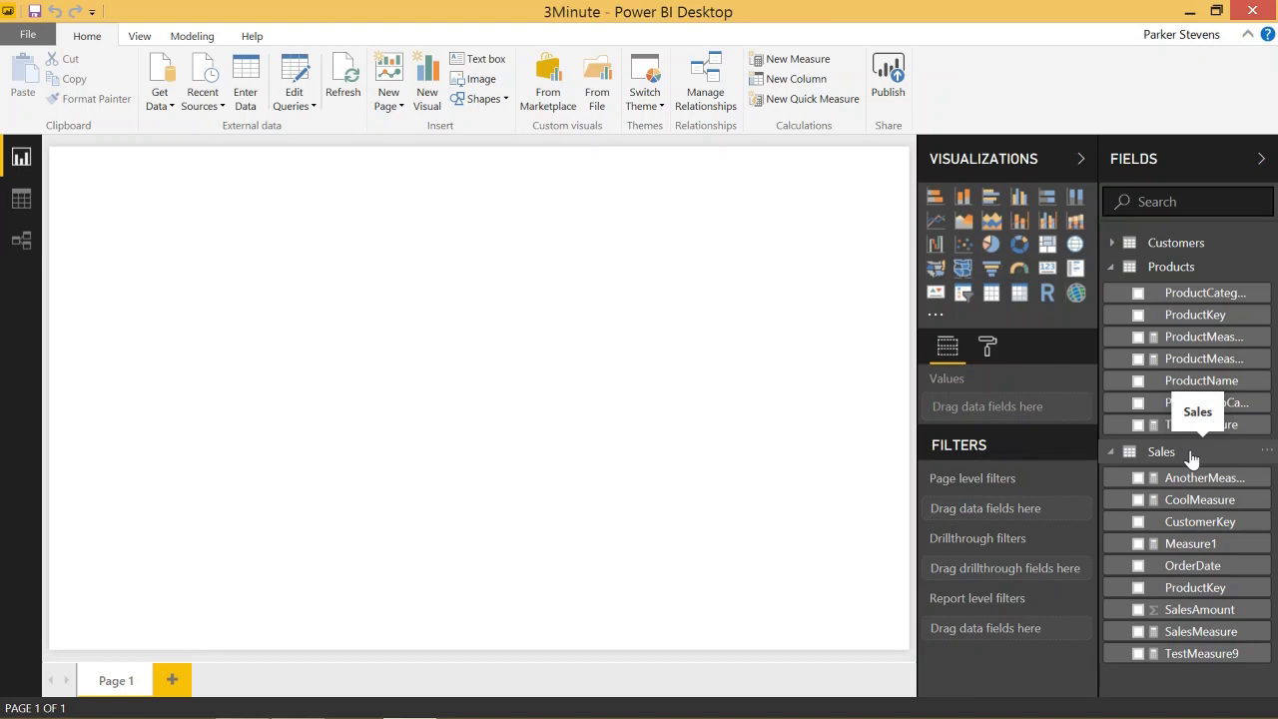
Step: Collapse the Sales table's field list in the Fields pane
left_click(1110, 452)
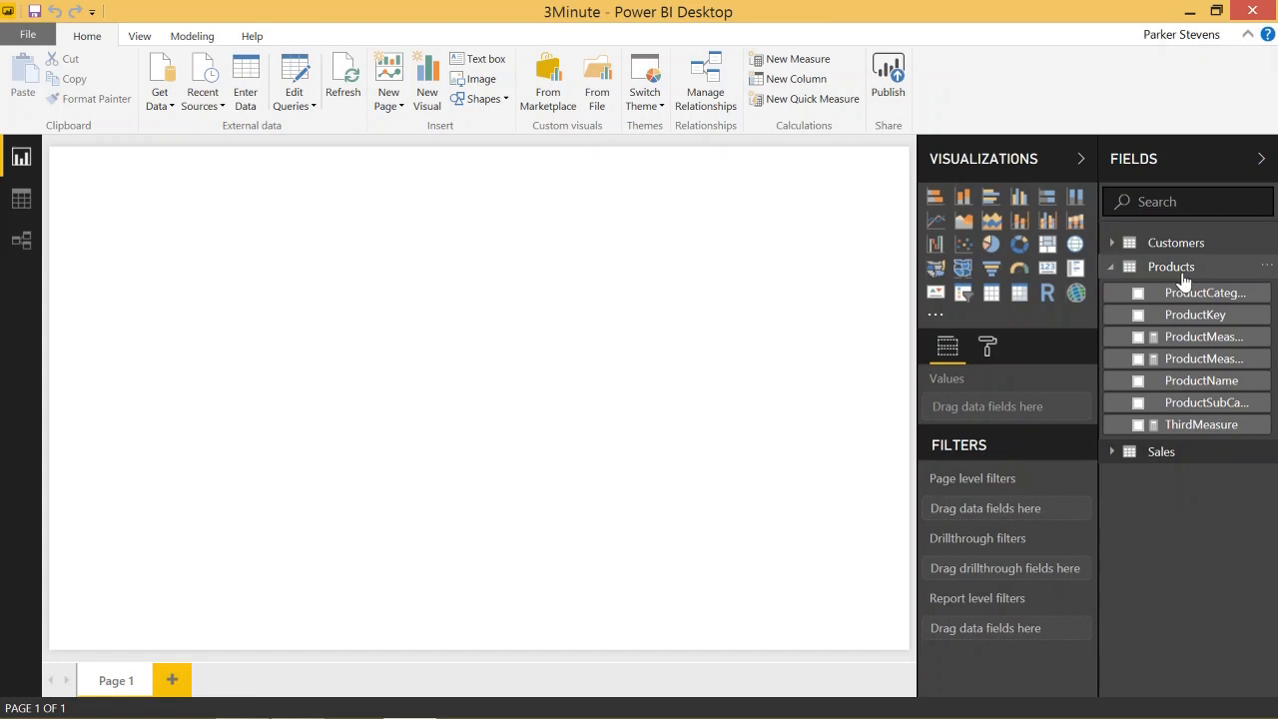
Step: Enter a one-column table with a 'Data' row and load it as MeasureTable
left_click(1111, 267)
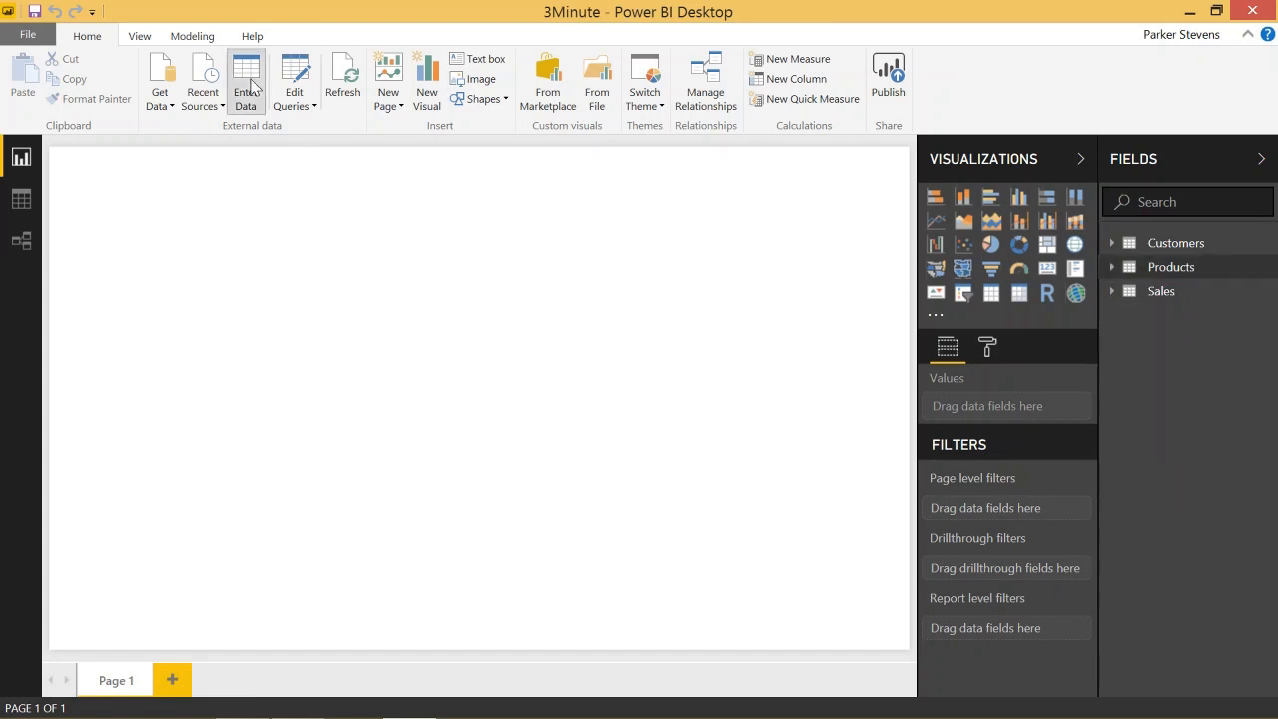
left_click(244, 85)
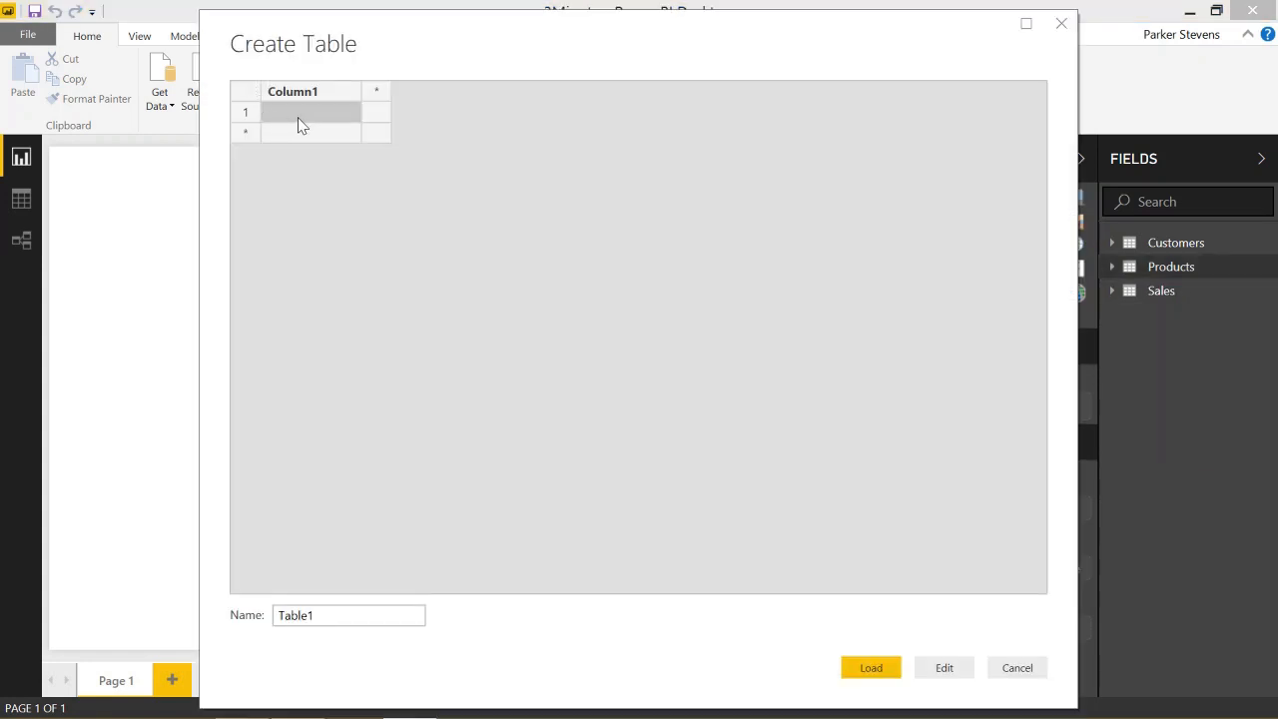
type("Dat")
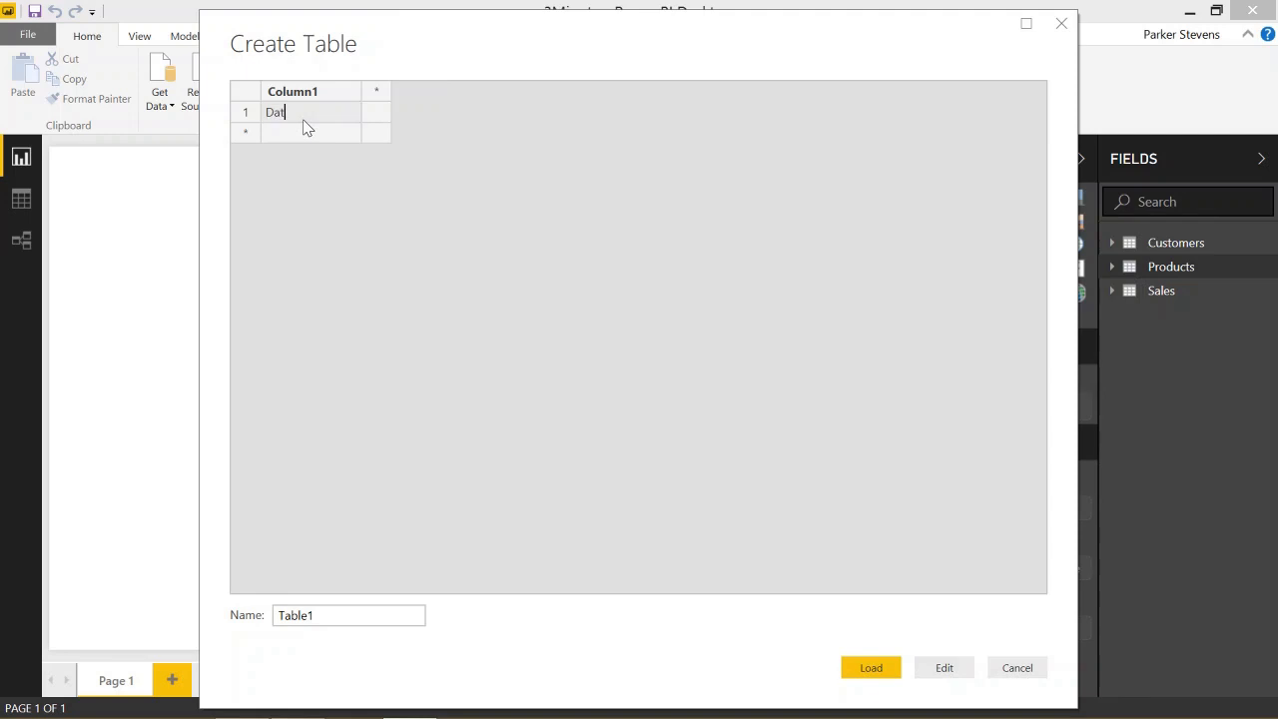
type("a")
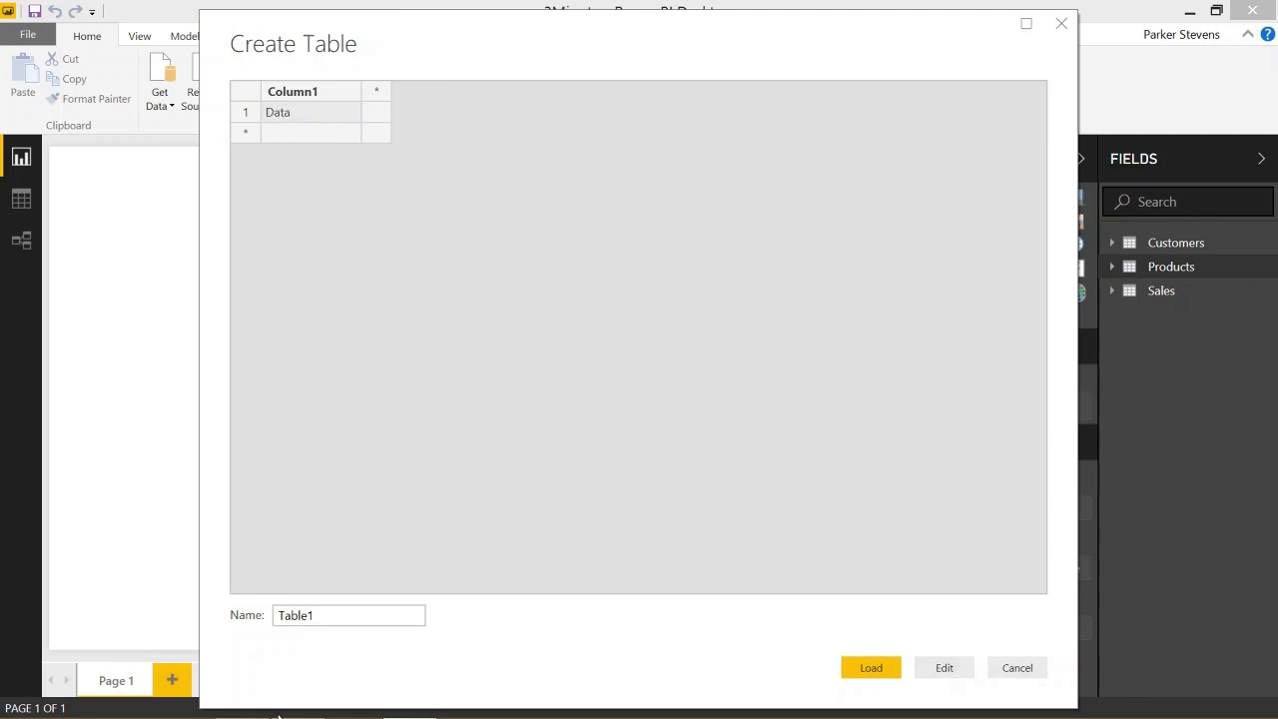
type("Measure")
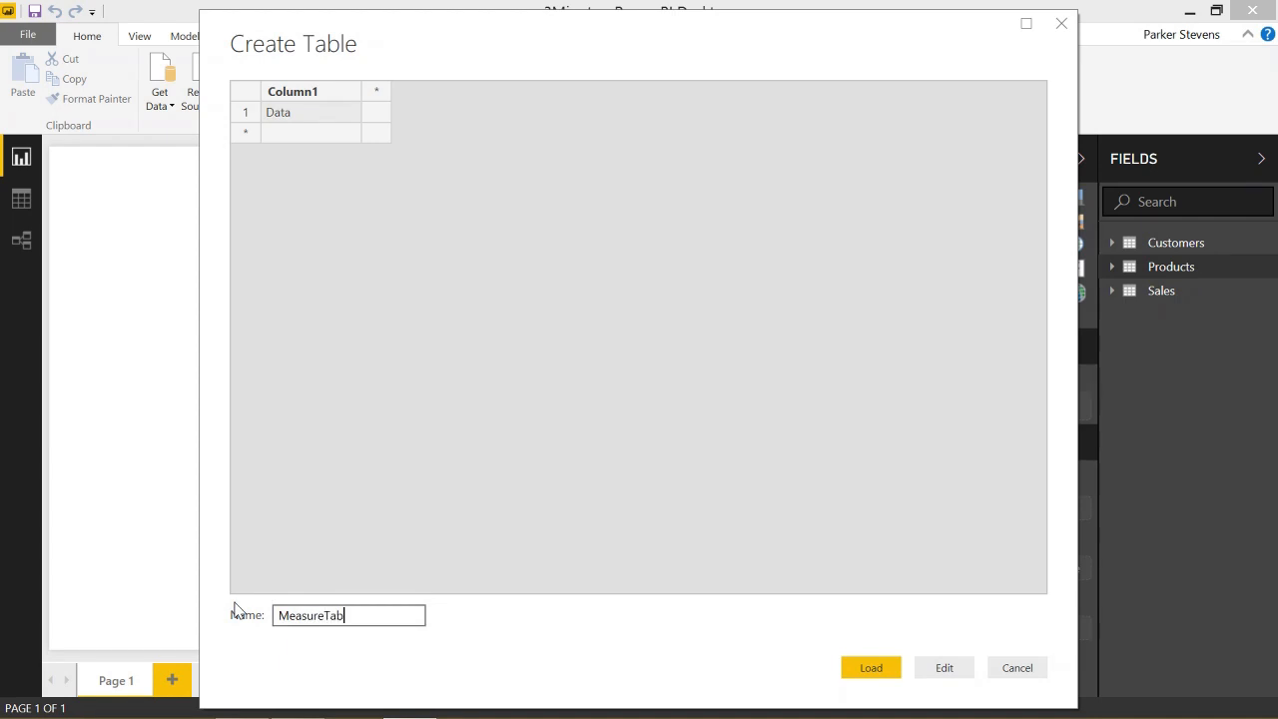
left_click(870, 667)
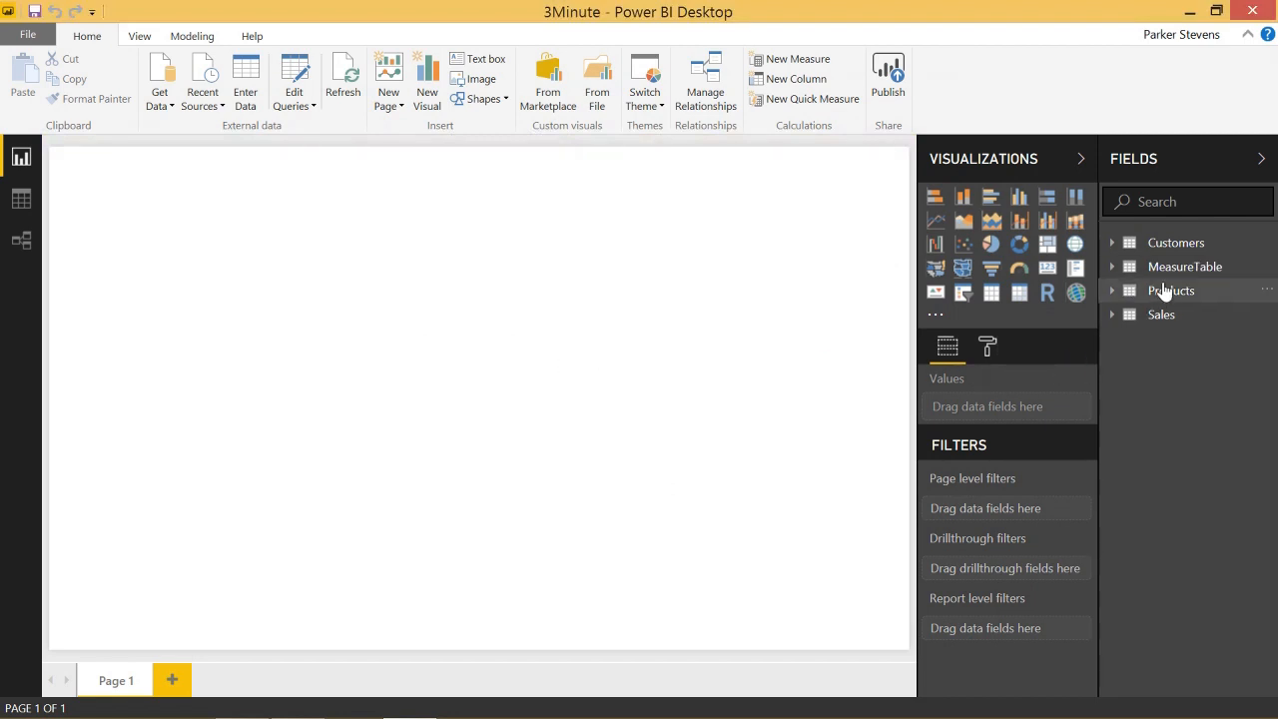
Step: Create the measure SalesTotal = SUM(Sales[SalesAmount]) inside MeasureTable
left_click(1111, 267)
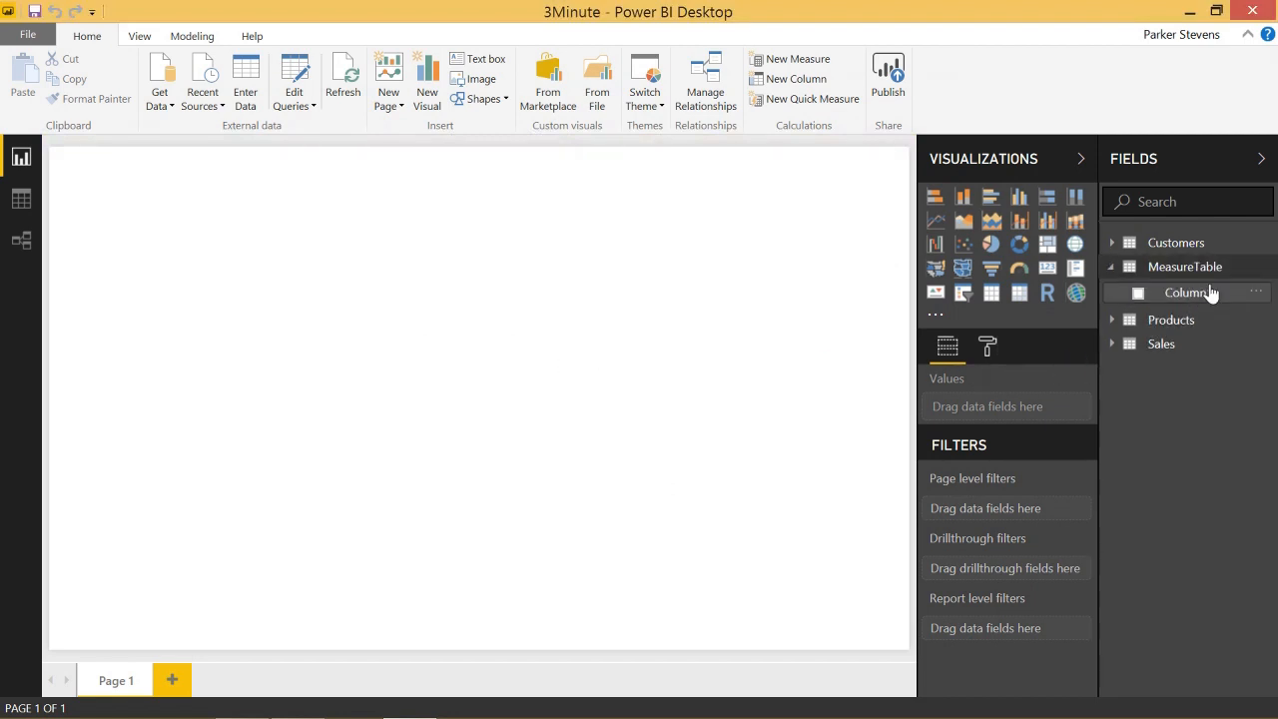
left_click(1111, 267)
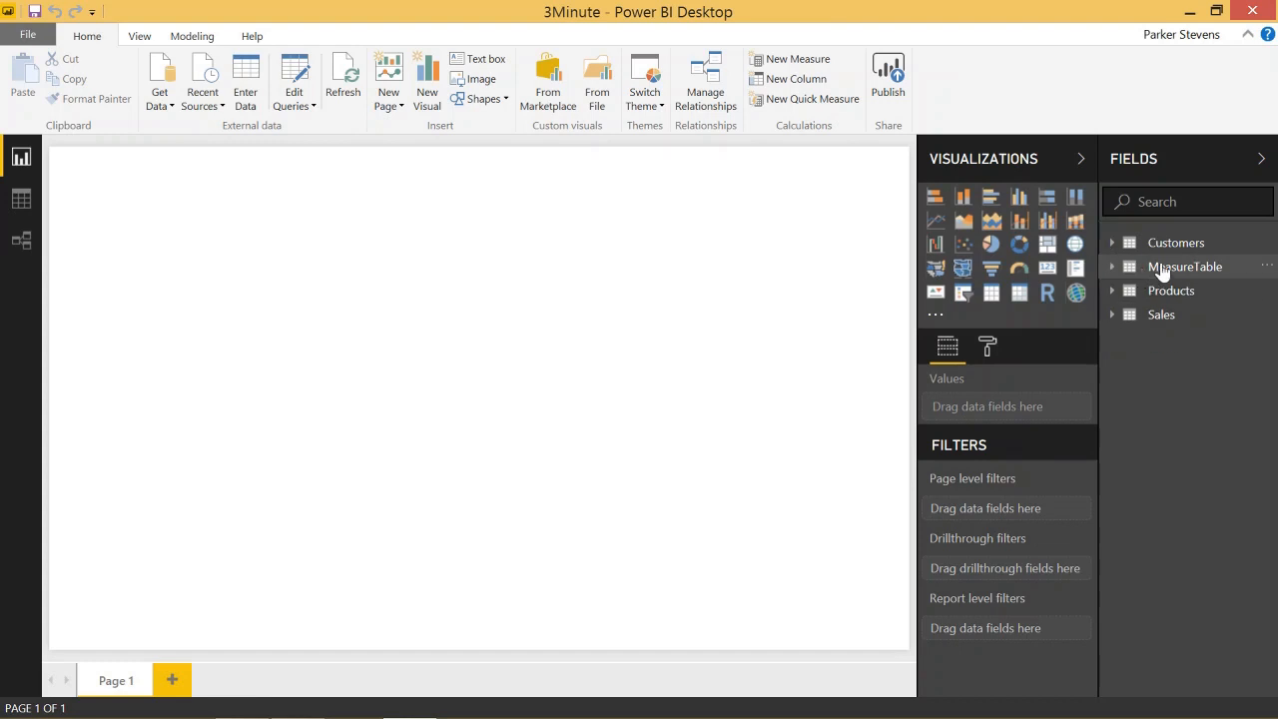
right_click(1185, 267)
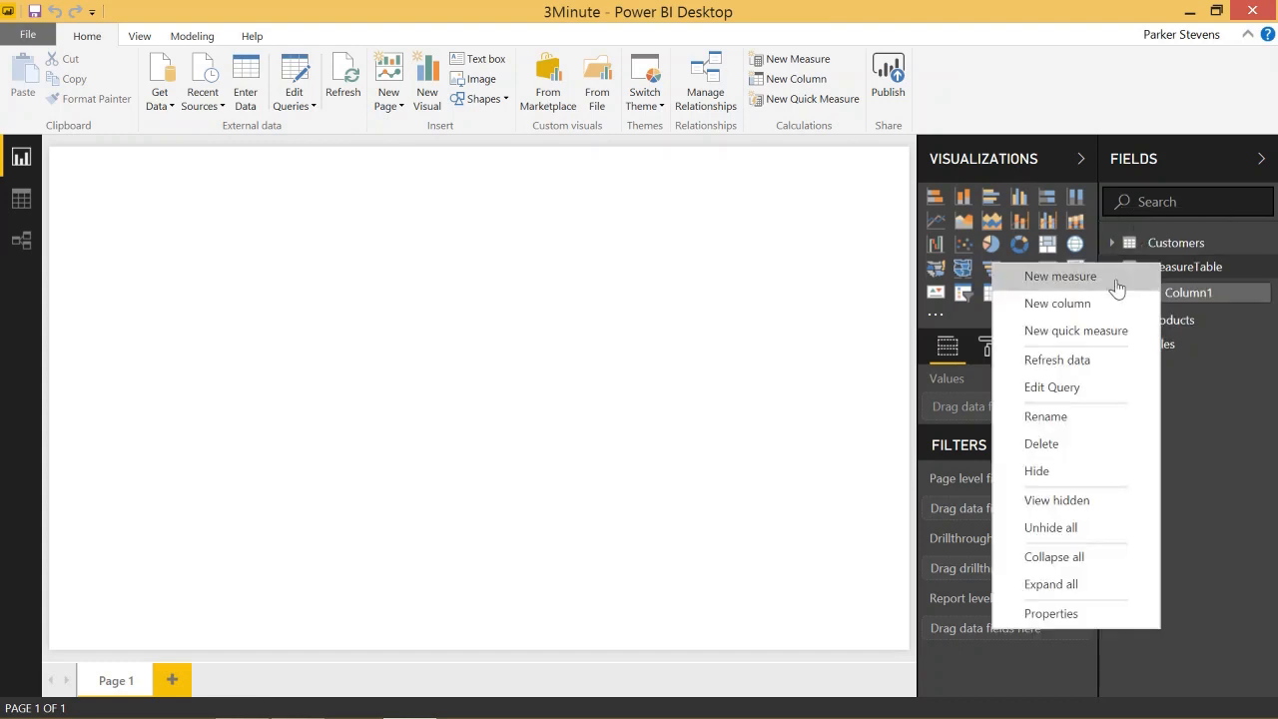
left_click(1060, 277)
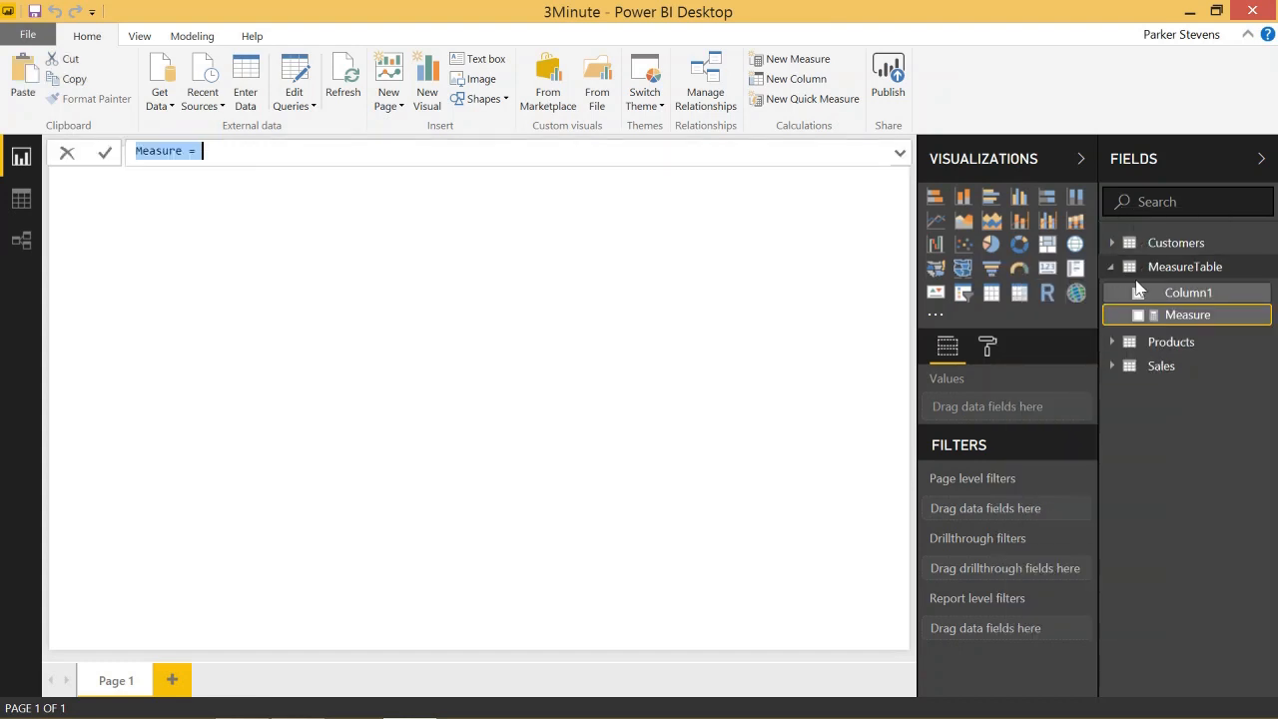
type("Sal")
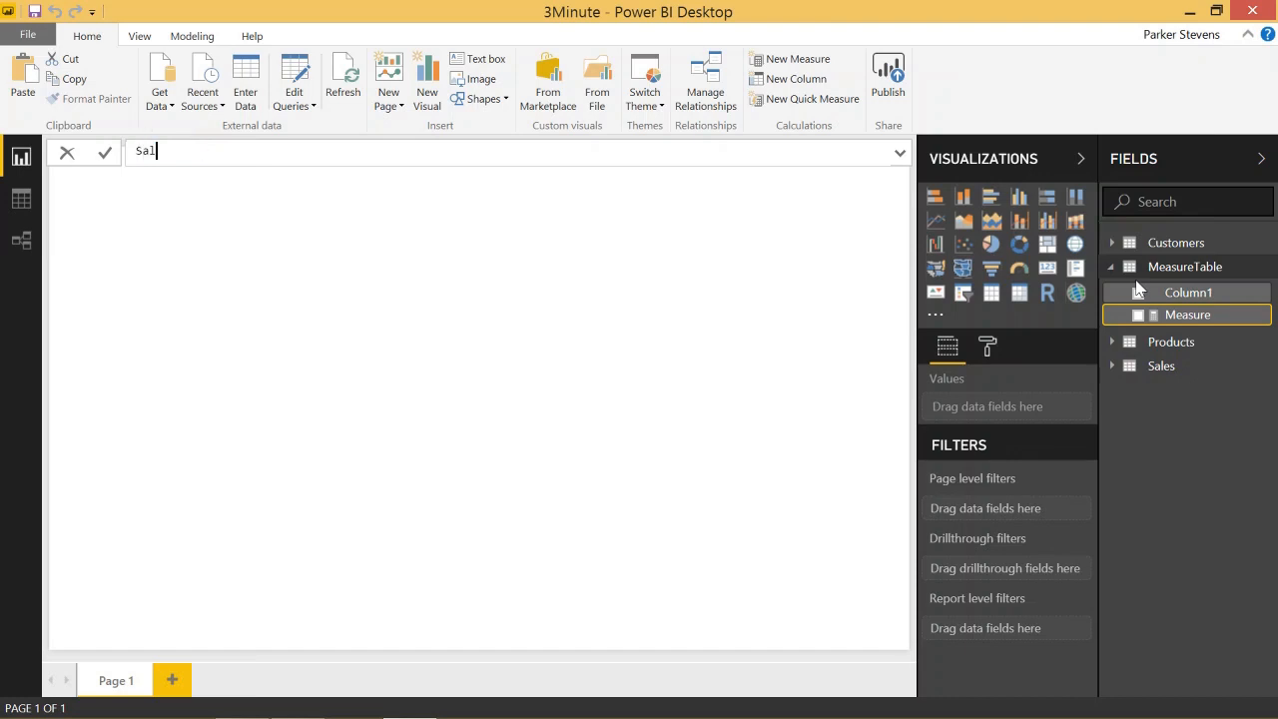
type("esTotal")
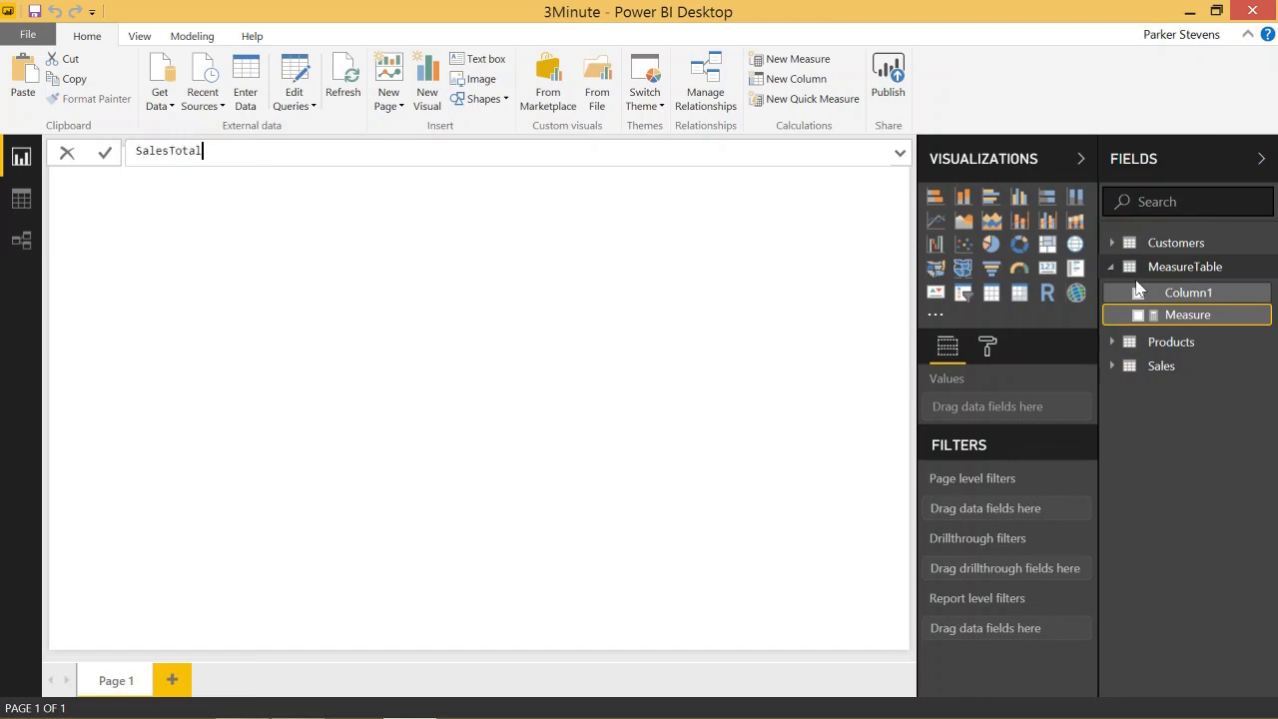
type("= SUM")
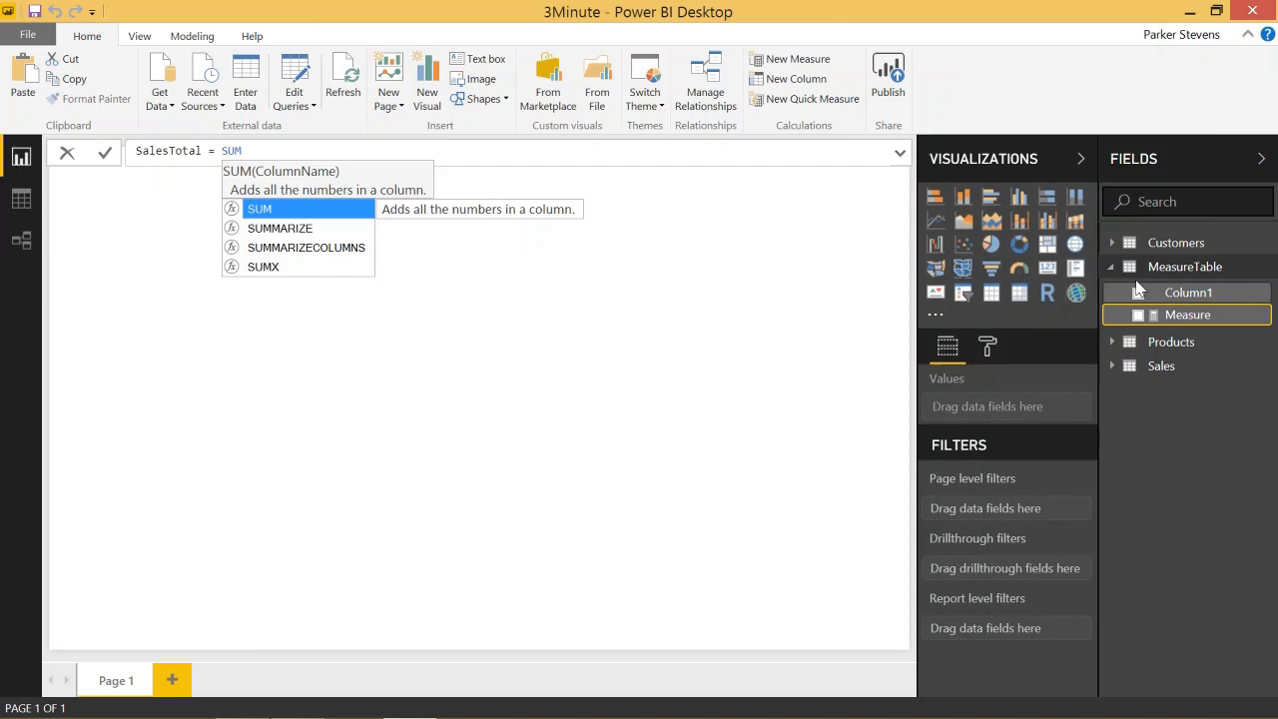
type("(sales[SalesAmount")
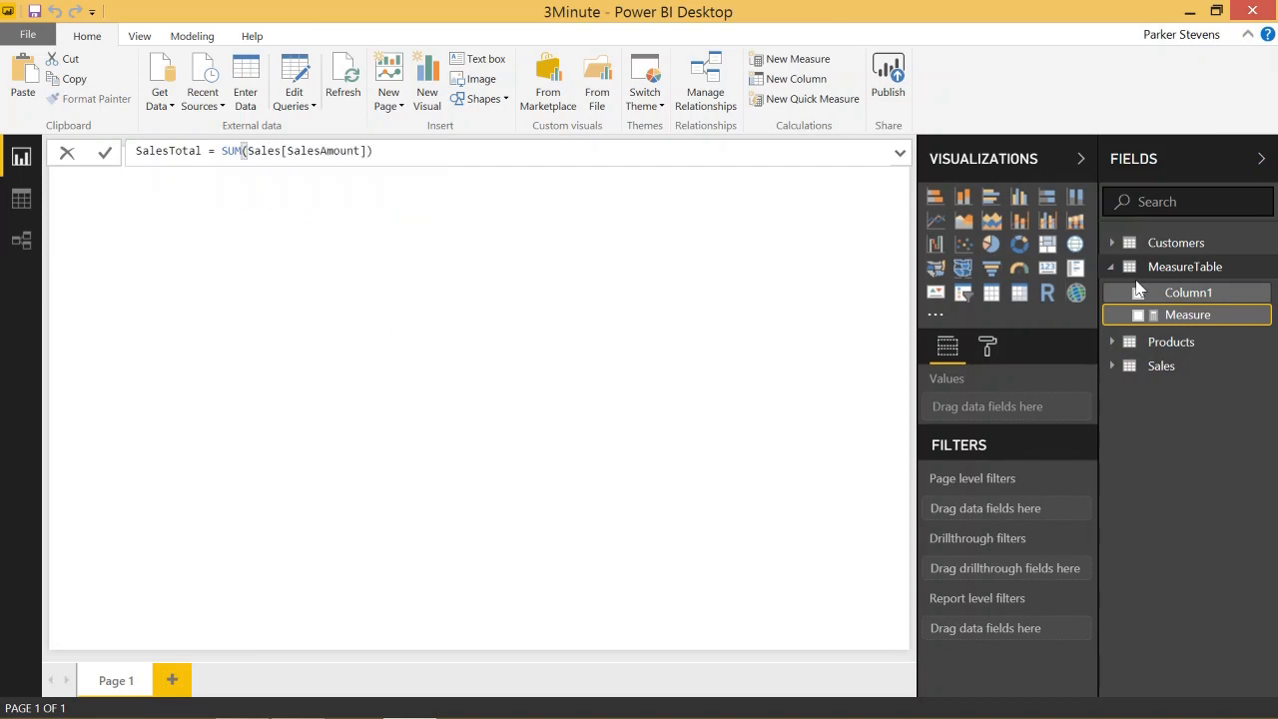
mouse_move(992, 318)
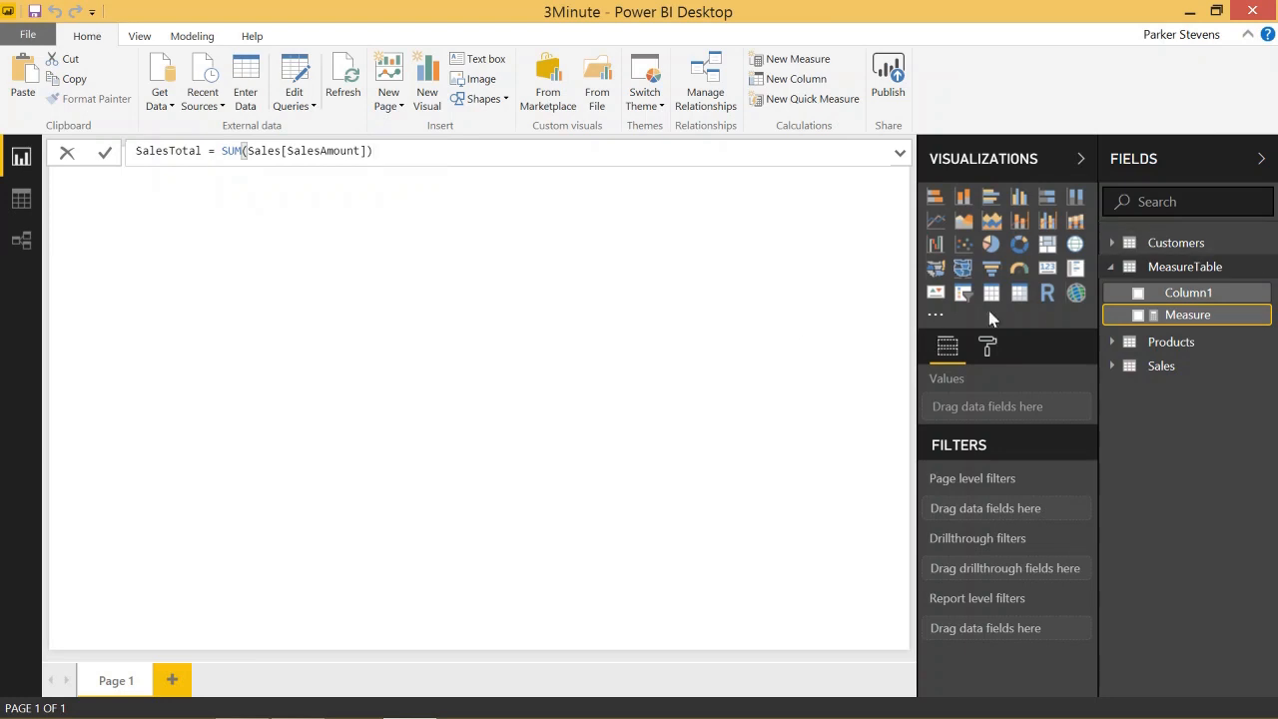
mouse_move(1176, 318)
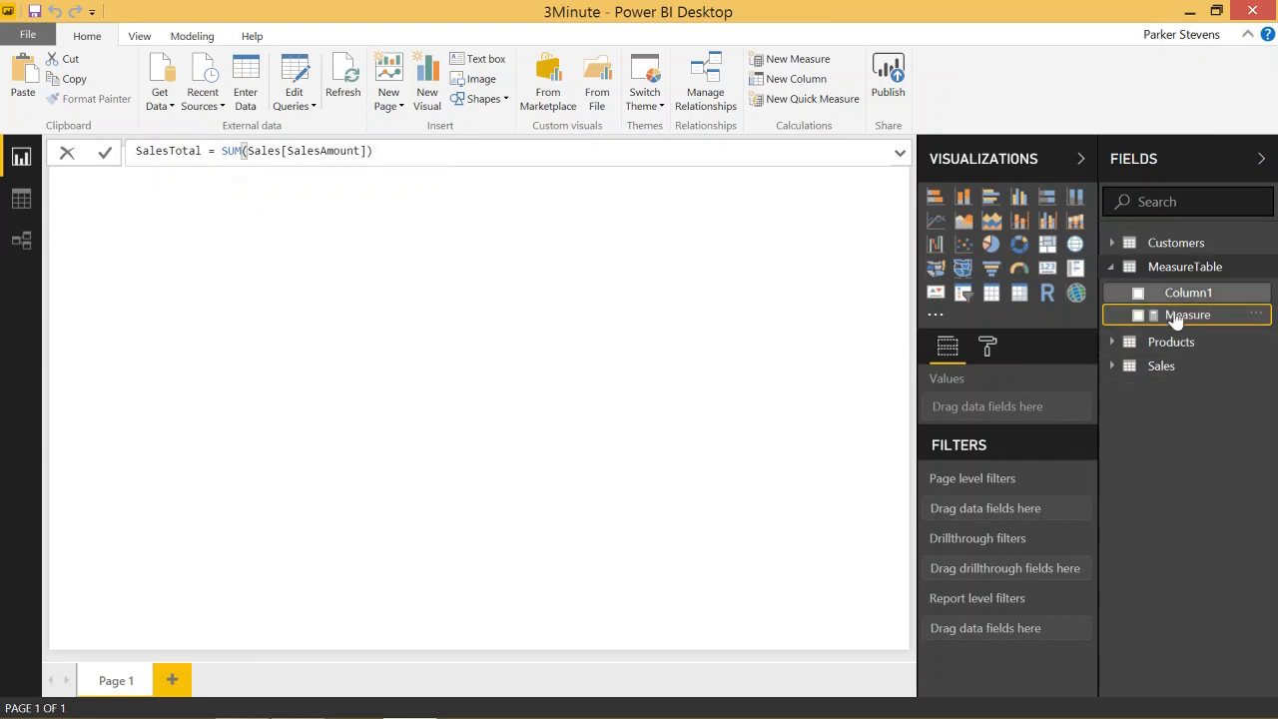
mouse_move(412, 217)
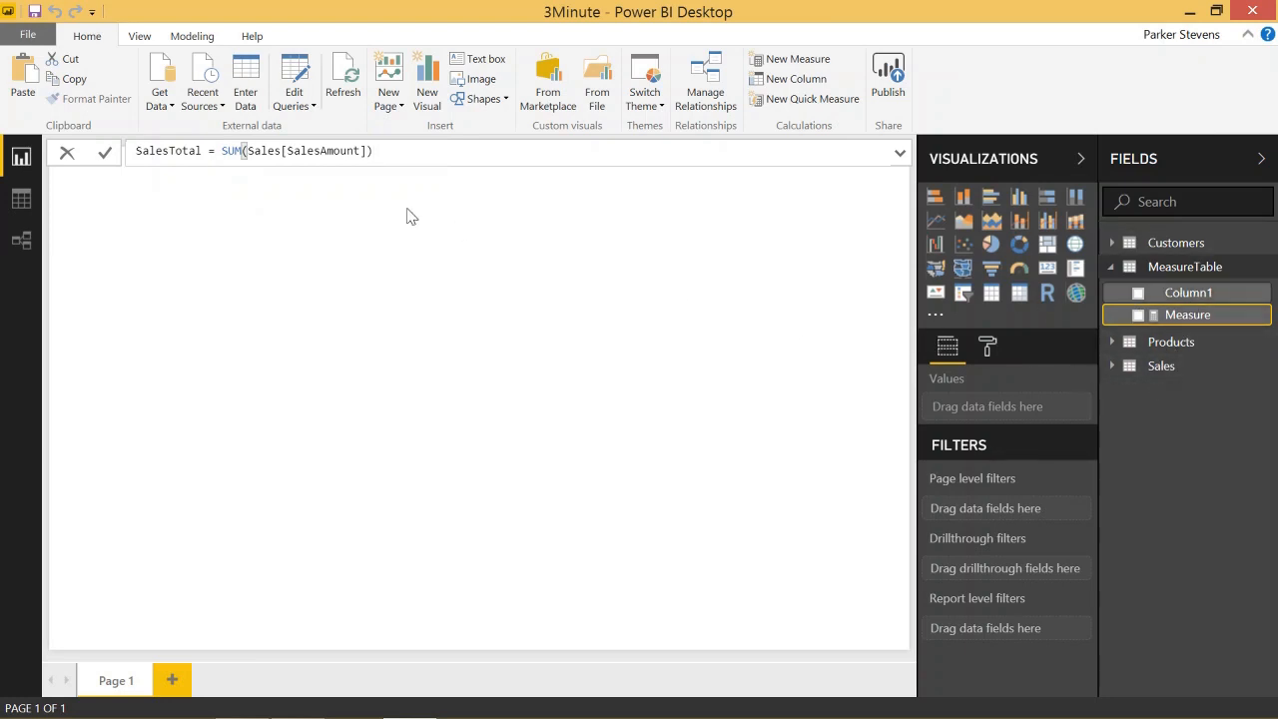
left_click(105, 151)
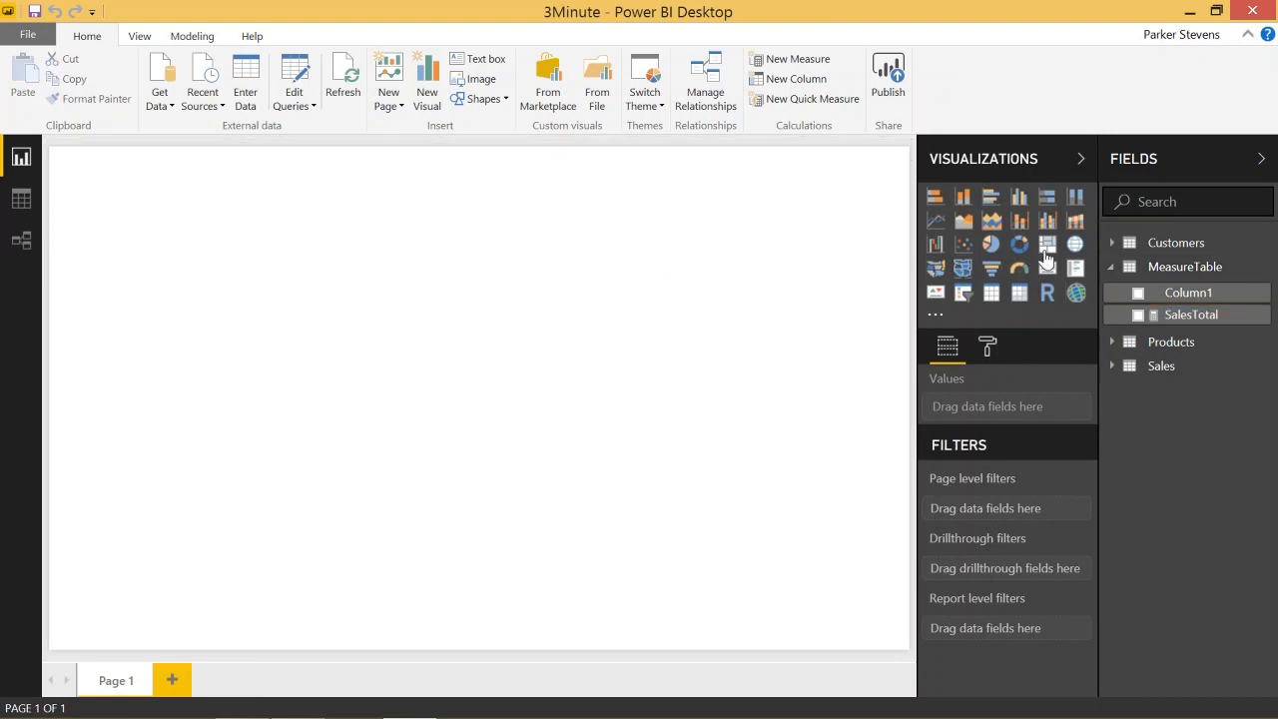
Step: Add a SalesTotal card (29.36M) and create SalesTableTotal = Sum(Sales[SalesAmount]) in Sales
left_click(1046, 266)
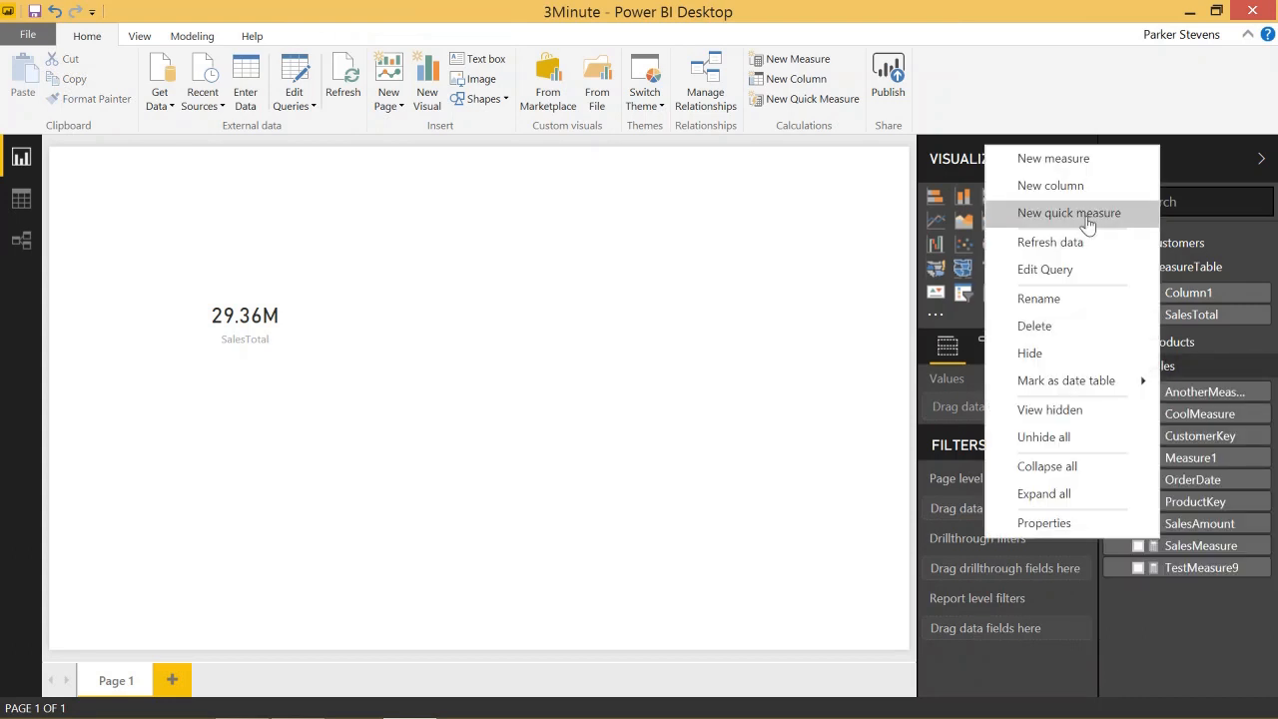
left_click(1038, 298)
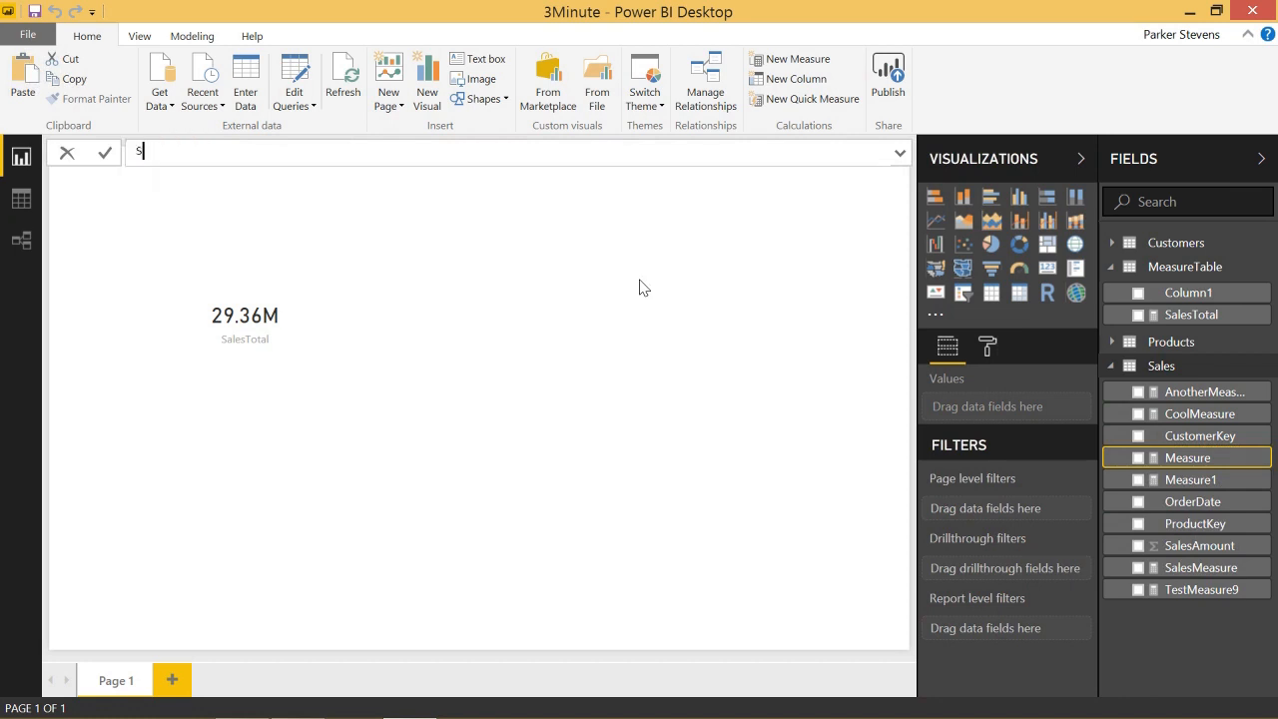
type("alesTable")
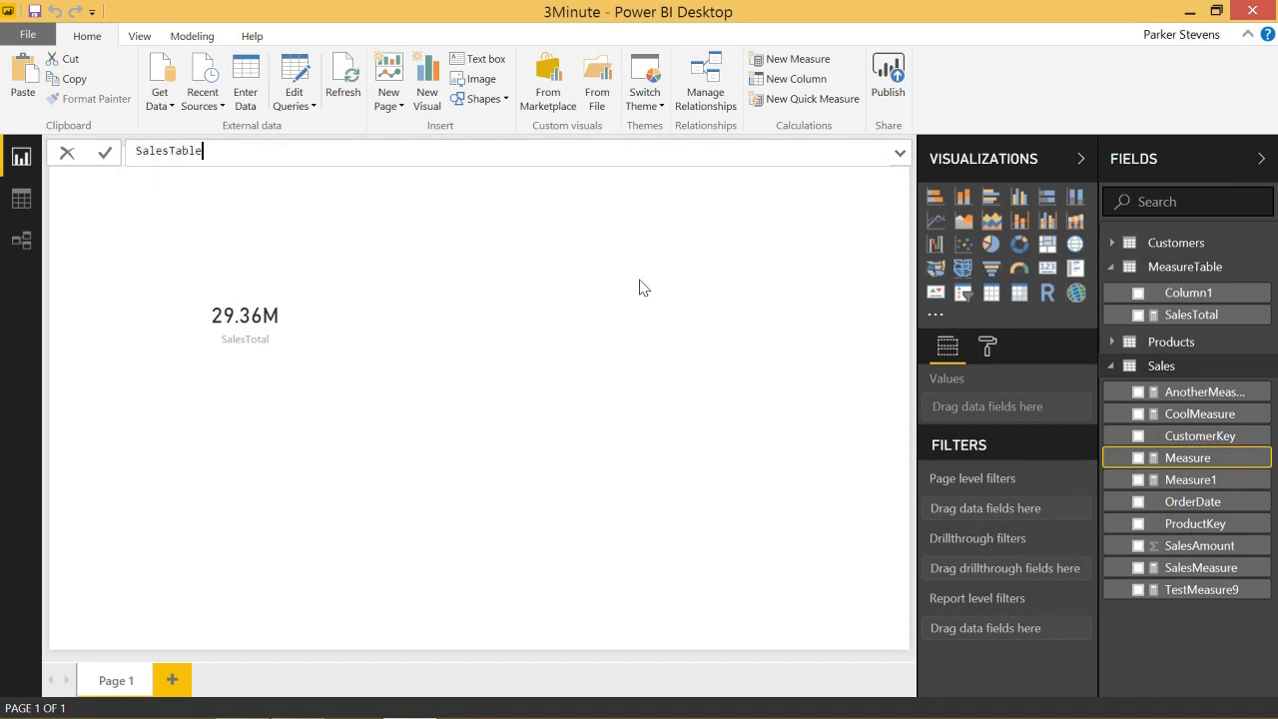
type("Total = Su")
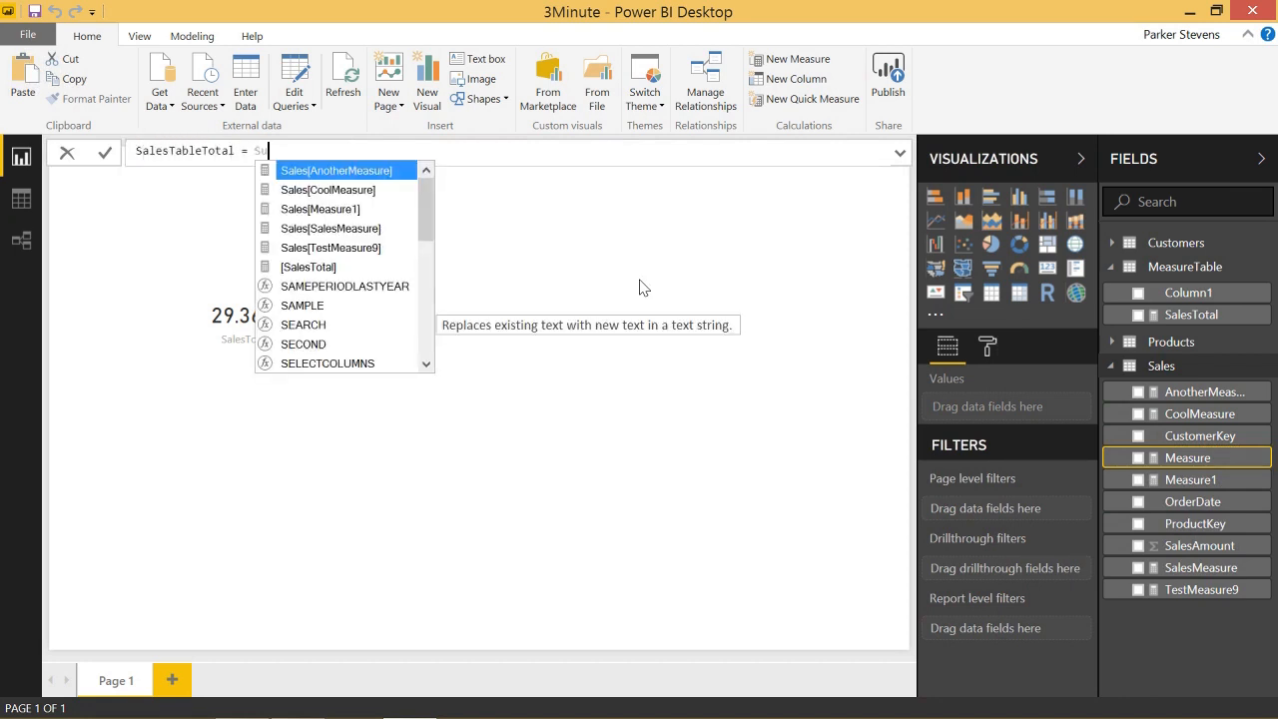
type("m(sales[SalesAmount")
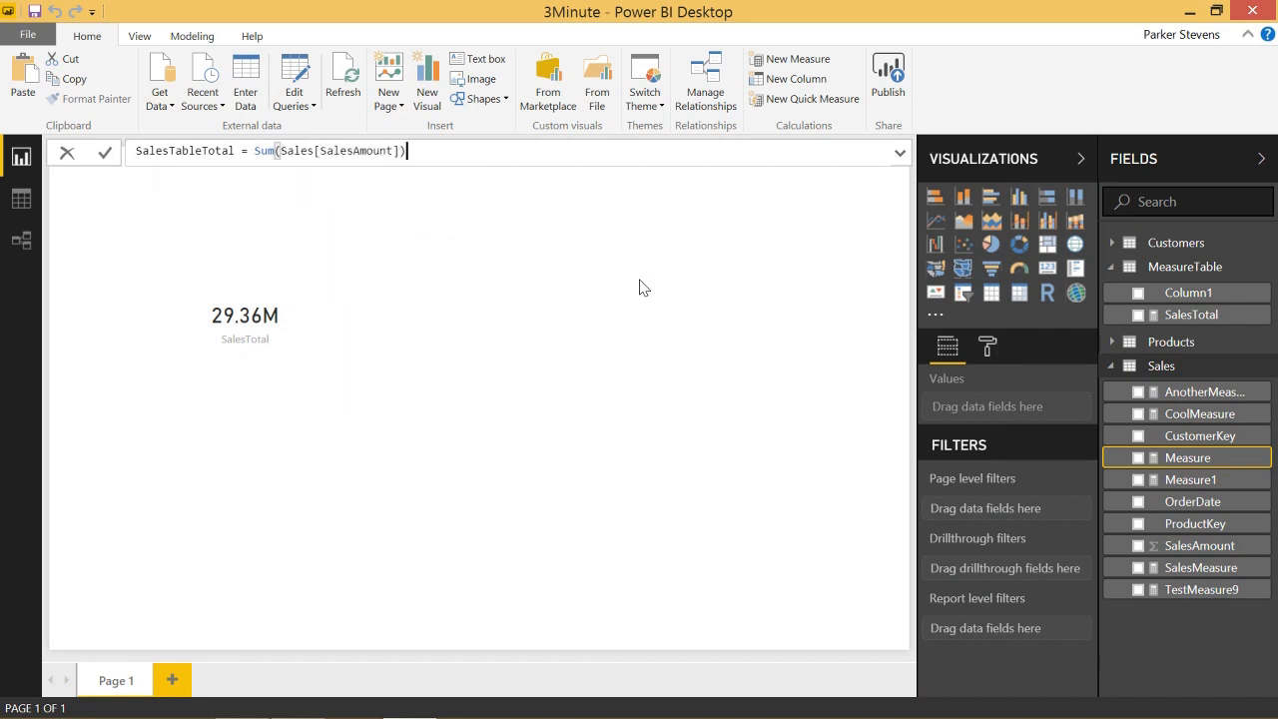
left_click(104, 153)
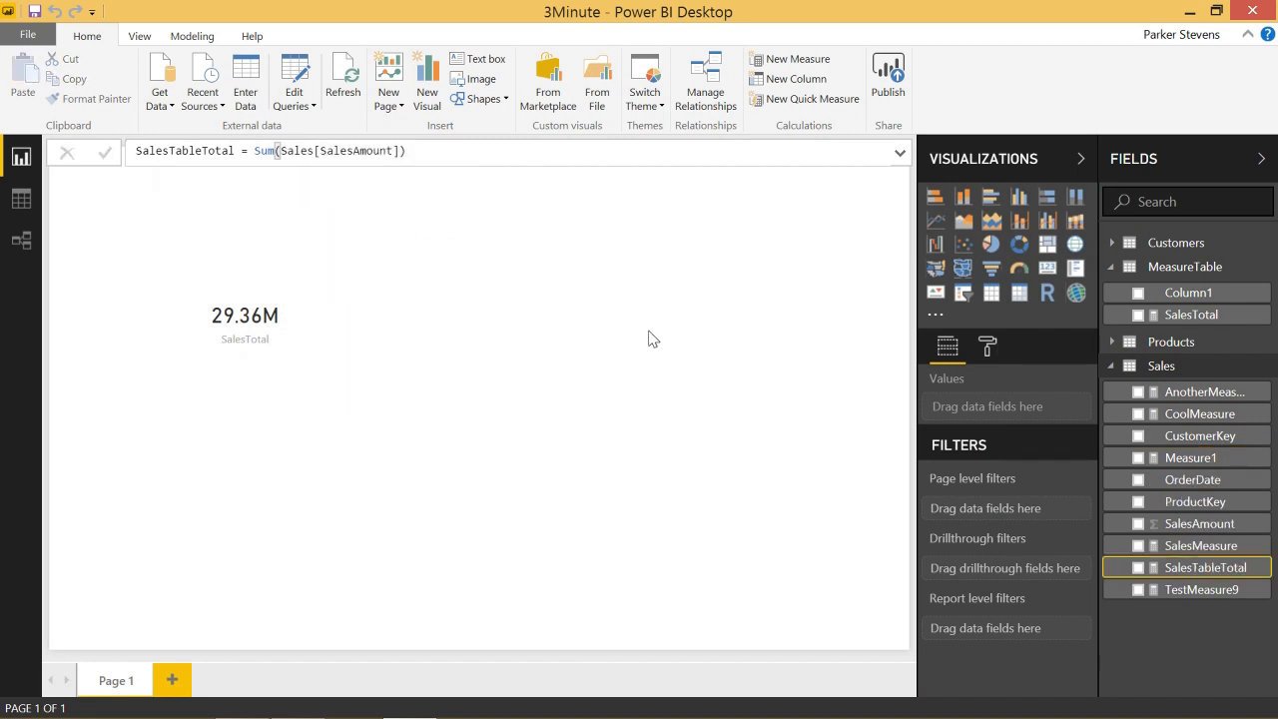
Step: Insert a second card visual and move it to the top centre of the page
left_click(1047, 267)
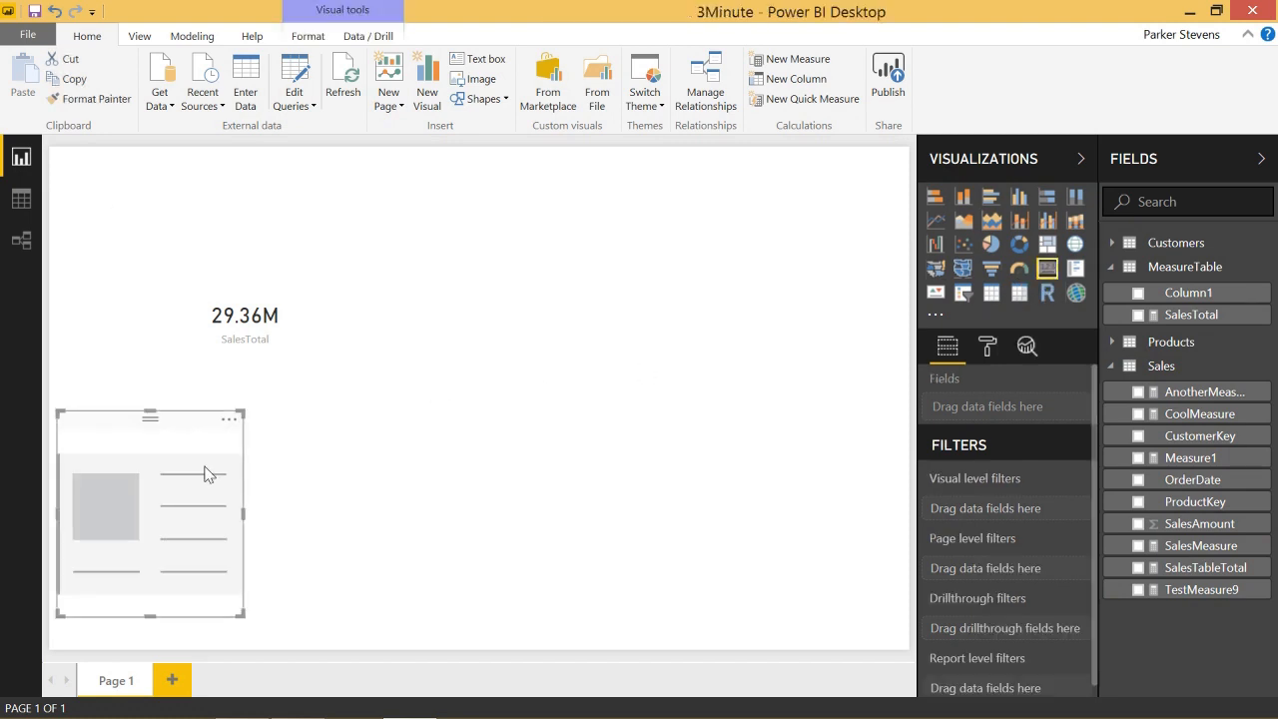
left_click_drag(150, 514, 604, 305)
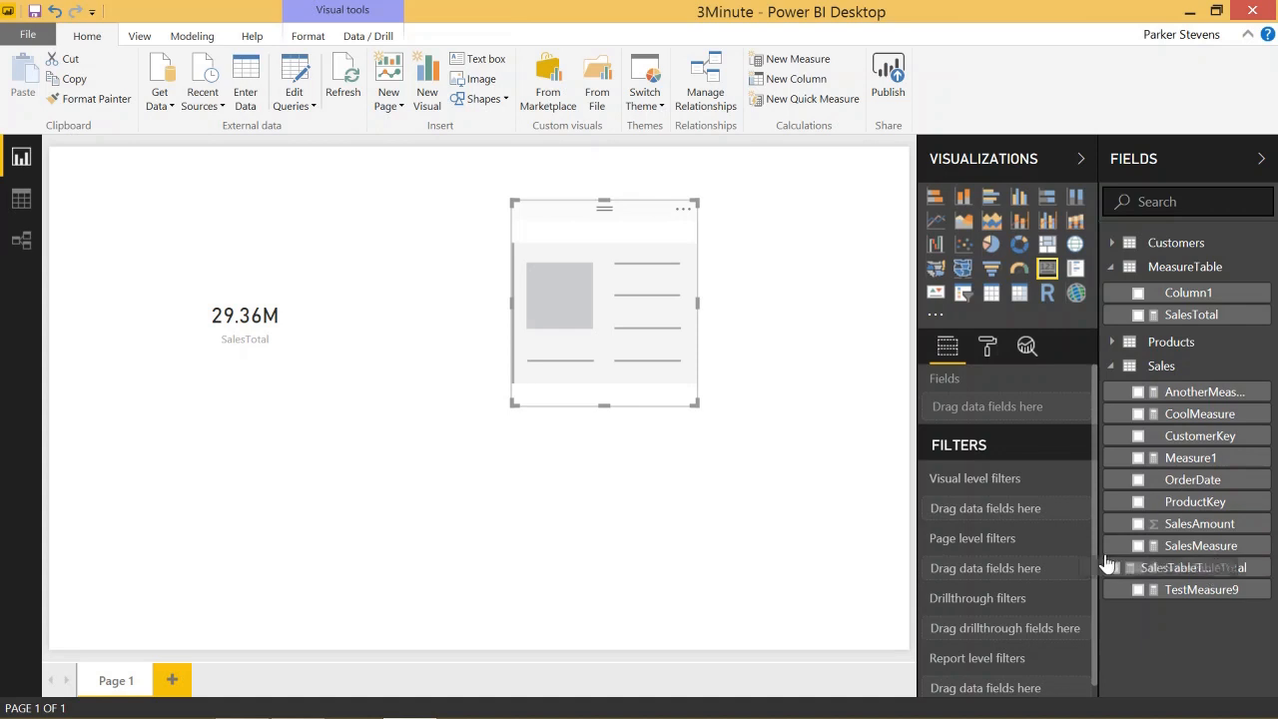
mouse_move(599, 305)
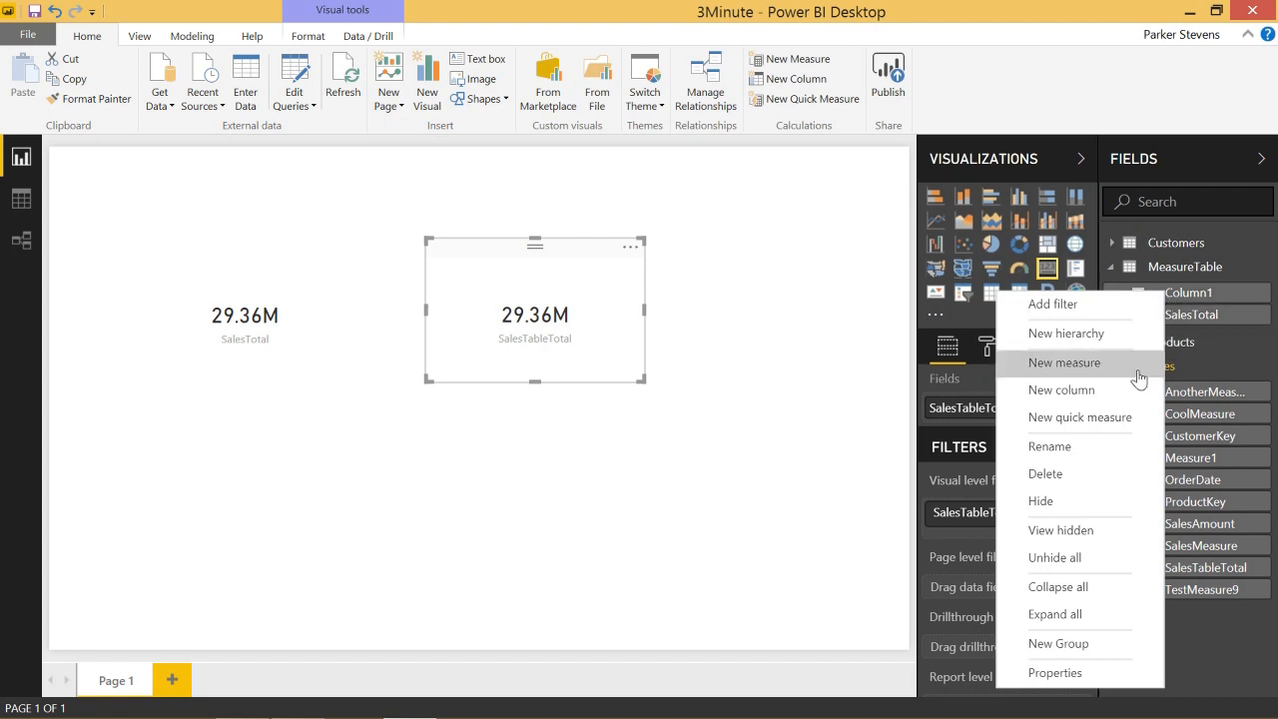
Step: Delete MeasureTable's placeholder Column1 and confirm the deletion
left_click(1046, 474)
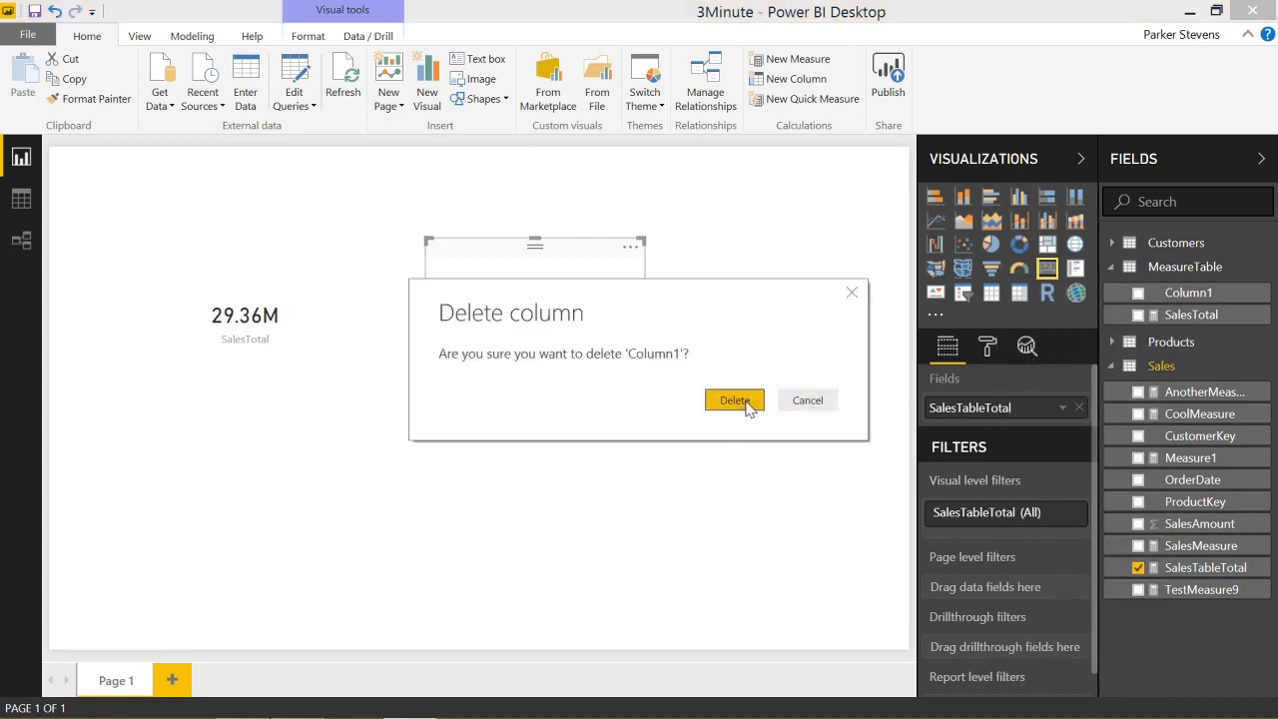
left_click(734, 399)
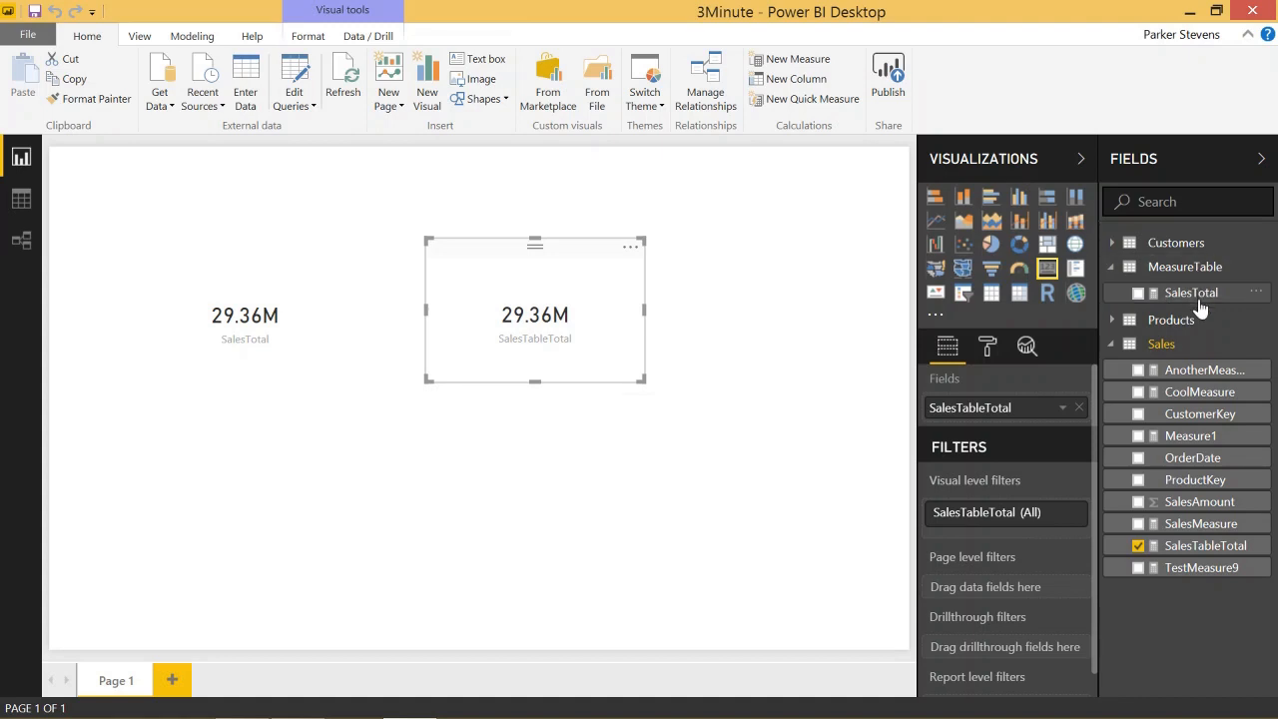
mouse_move(1183, 310)
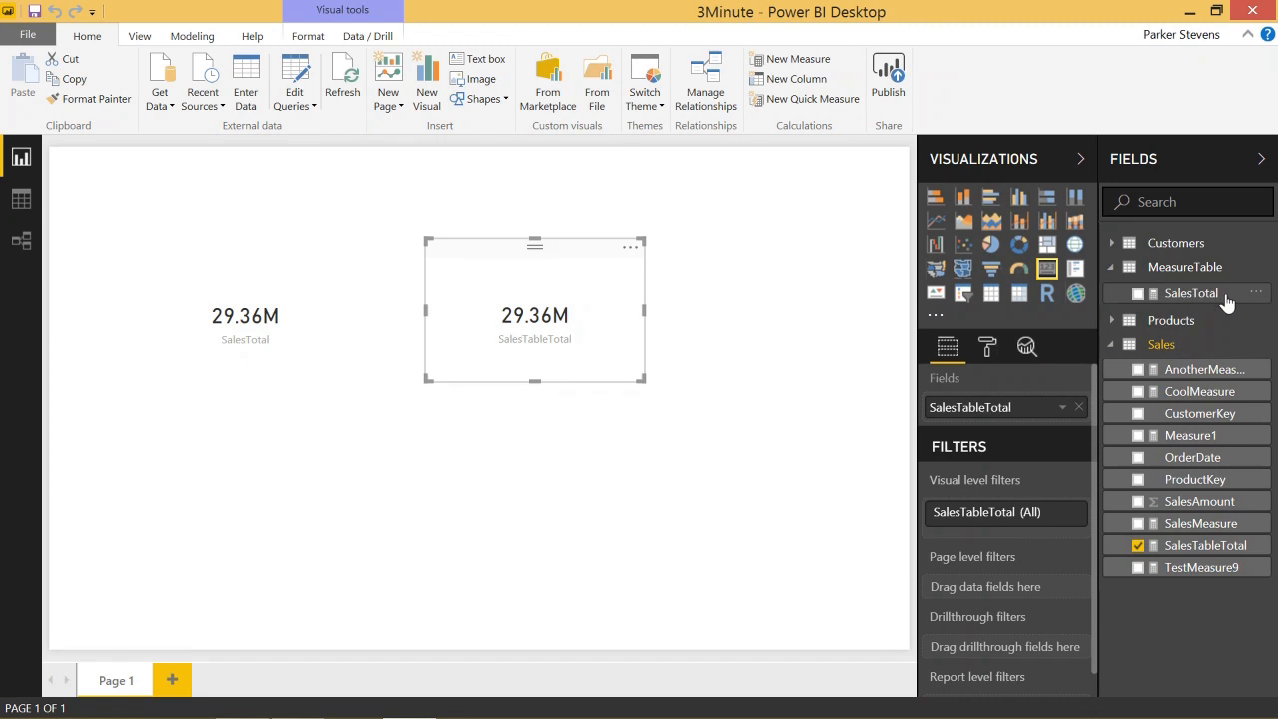
mouse_move(1193, 292)
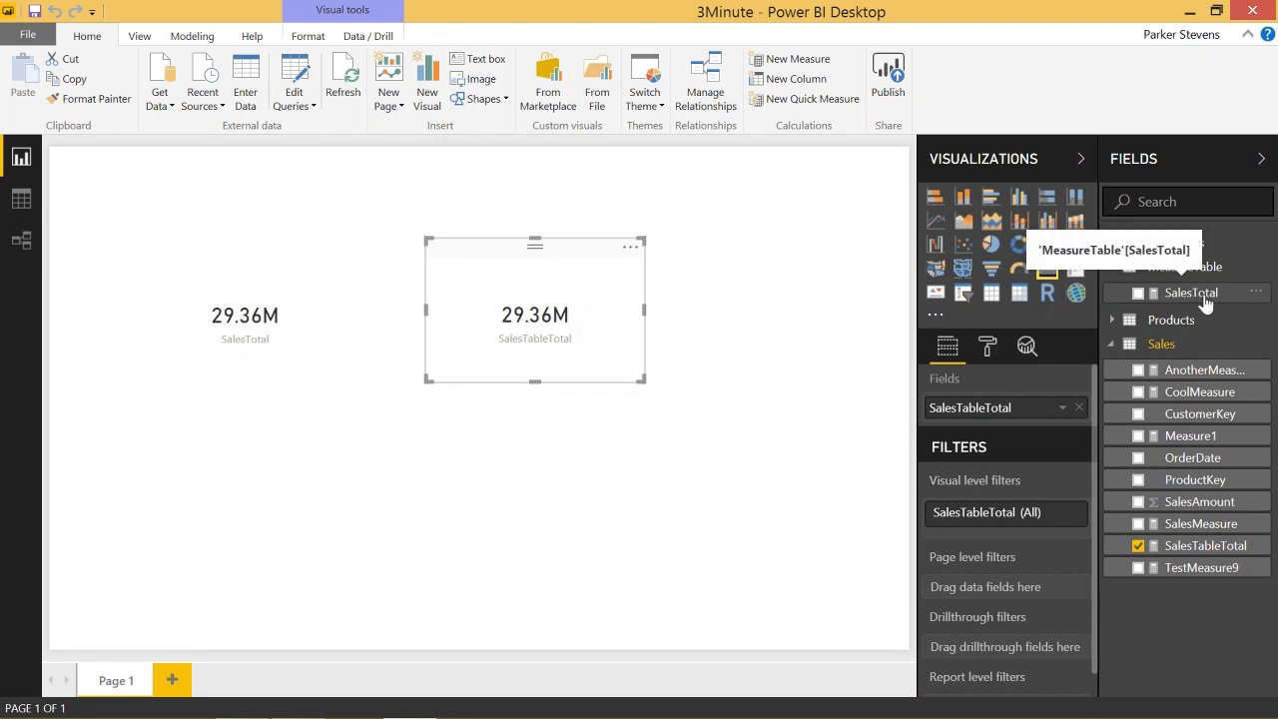
mouse_move(1198, 305)
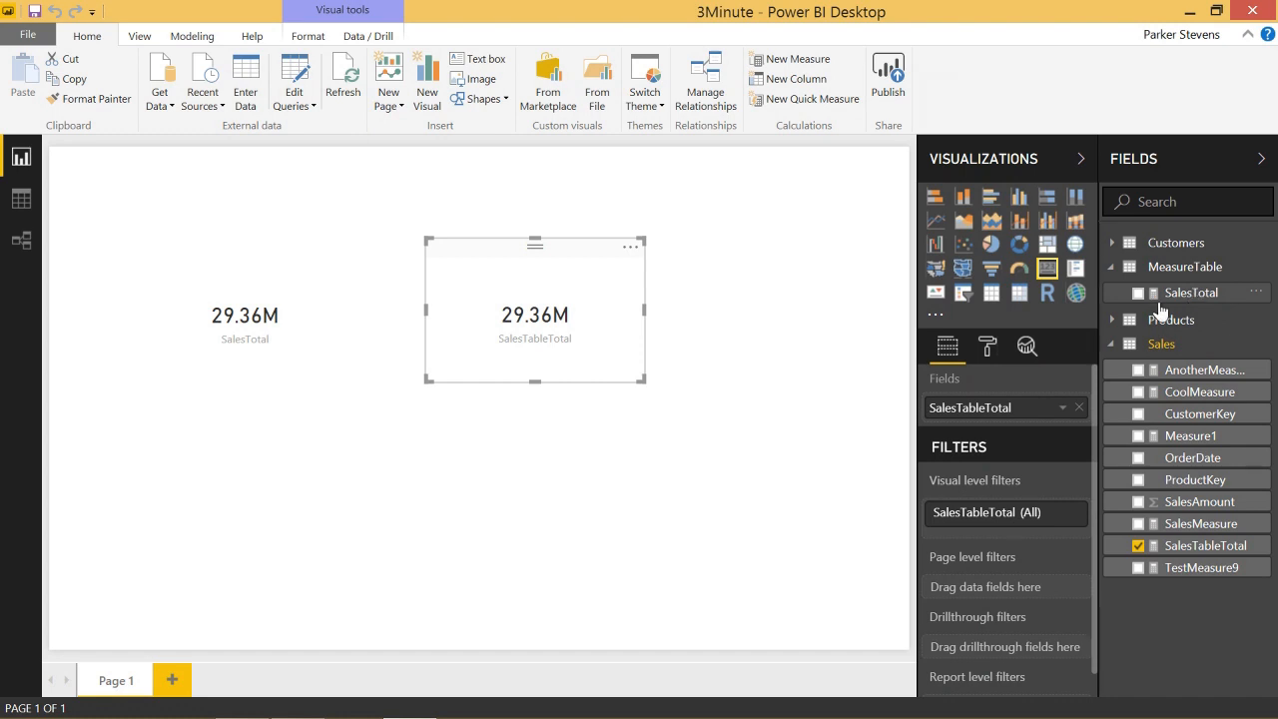
mouse_move(755, 403)
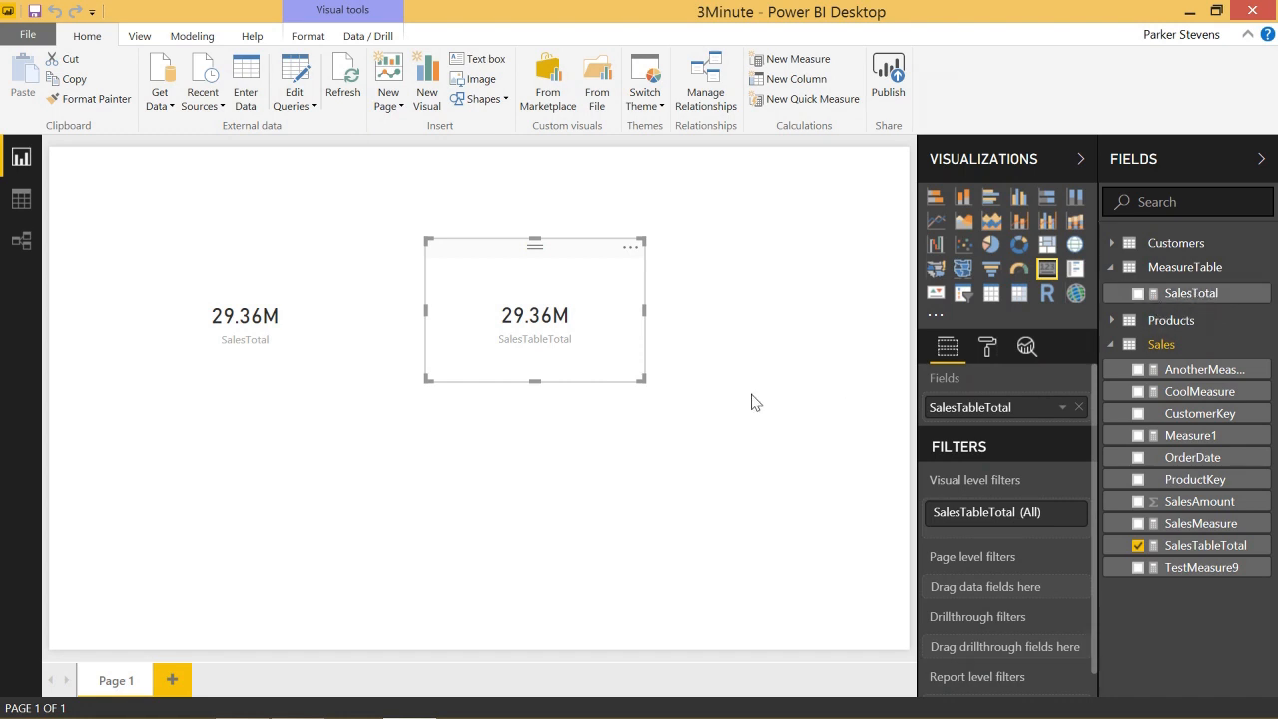
mouse_move(763, 390)
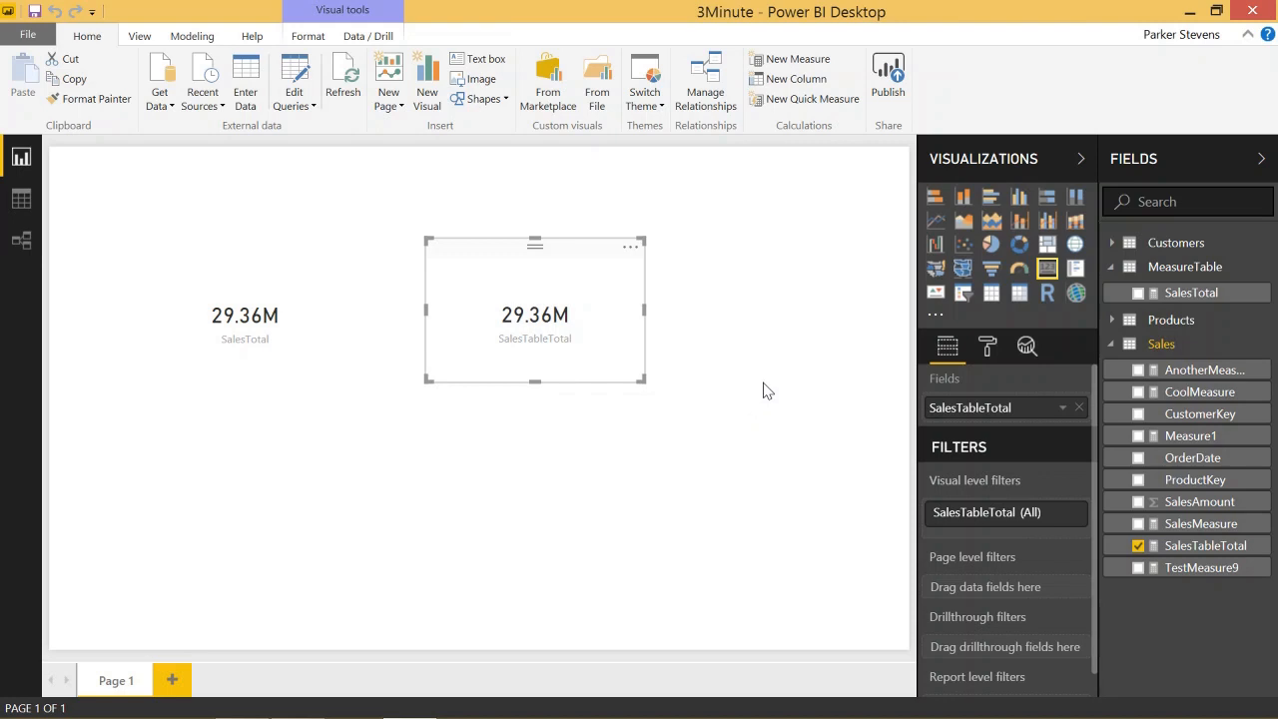